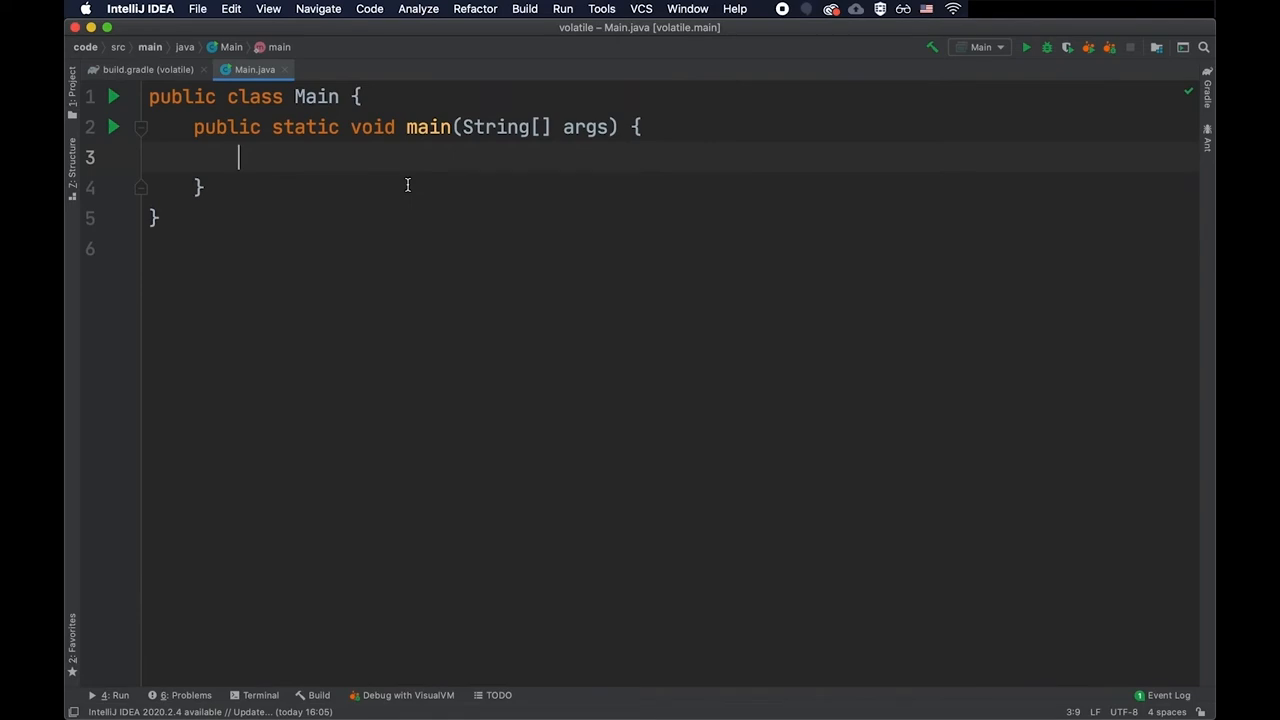
Step: Declare threads t1 and t2 with empty lambdas in main and start both, then begin a private field
text(Thread t1 = new Thread(() -> {)
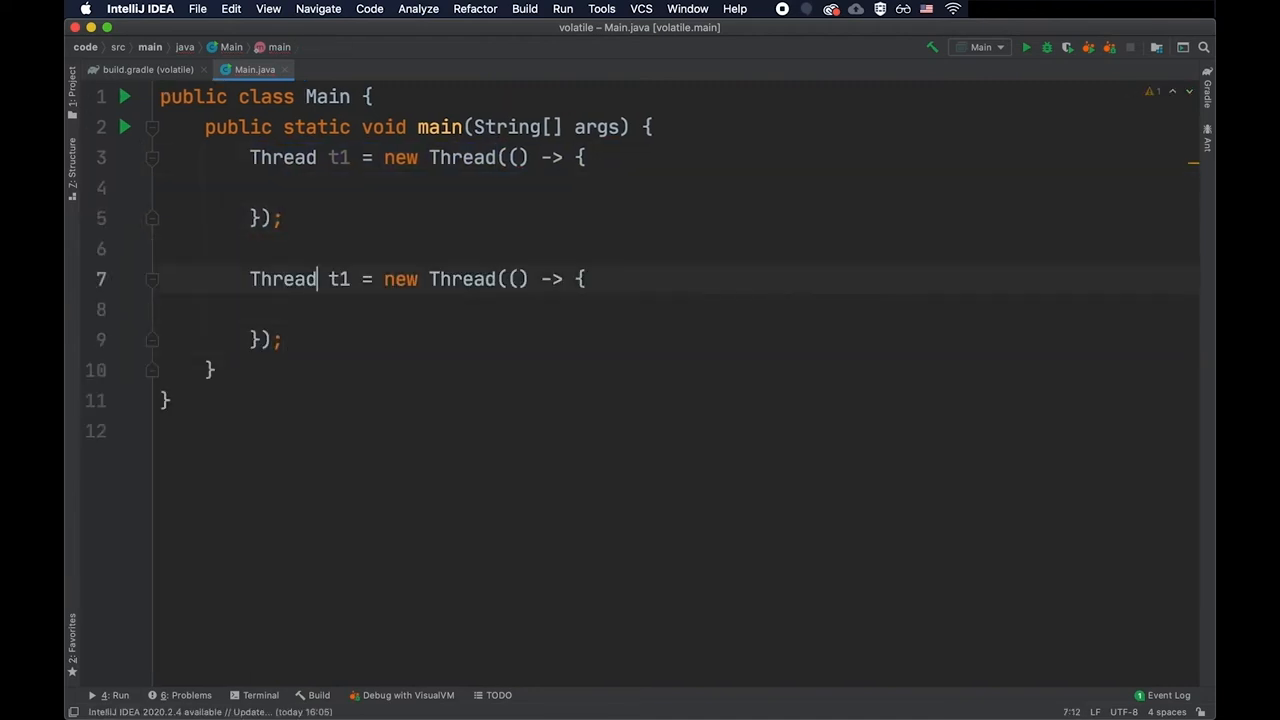
text(2)
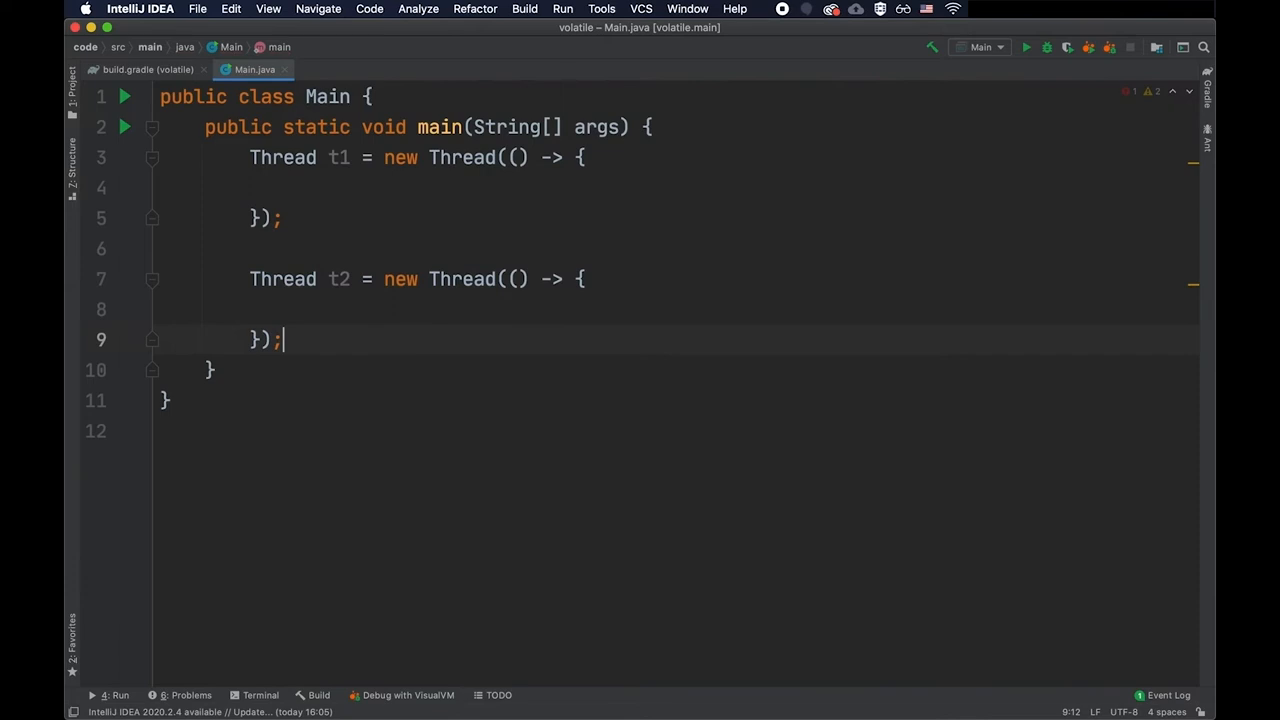
text(t1.start();)
text(t2.start();)
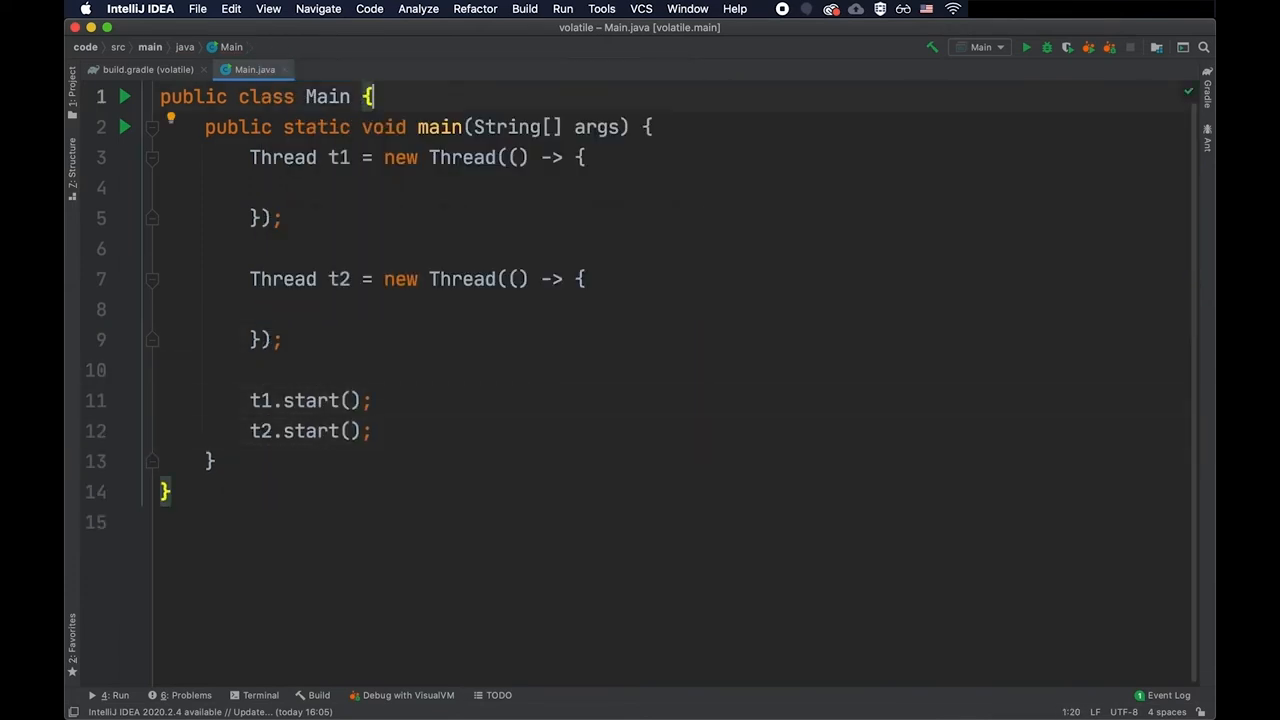
text(private static int)
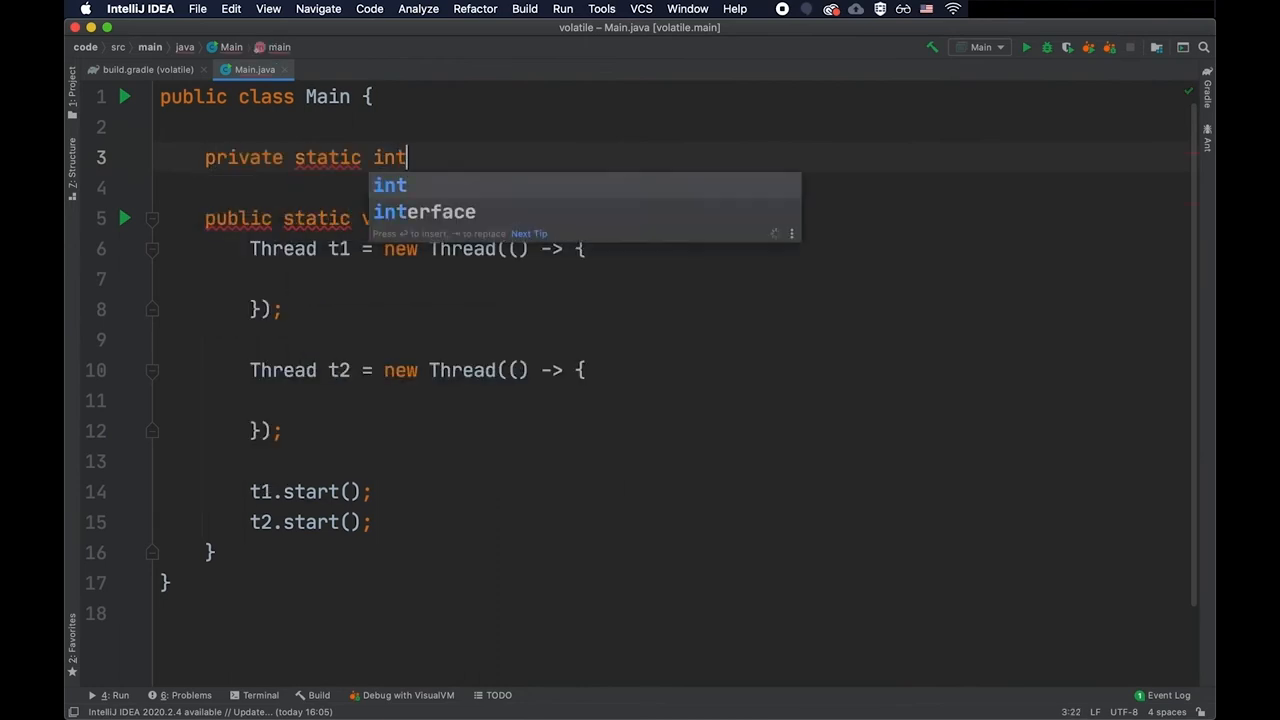
Step: Declare private static int counter = 0 in Main and highlight its usages
text(counter = 0;)
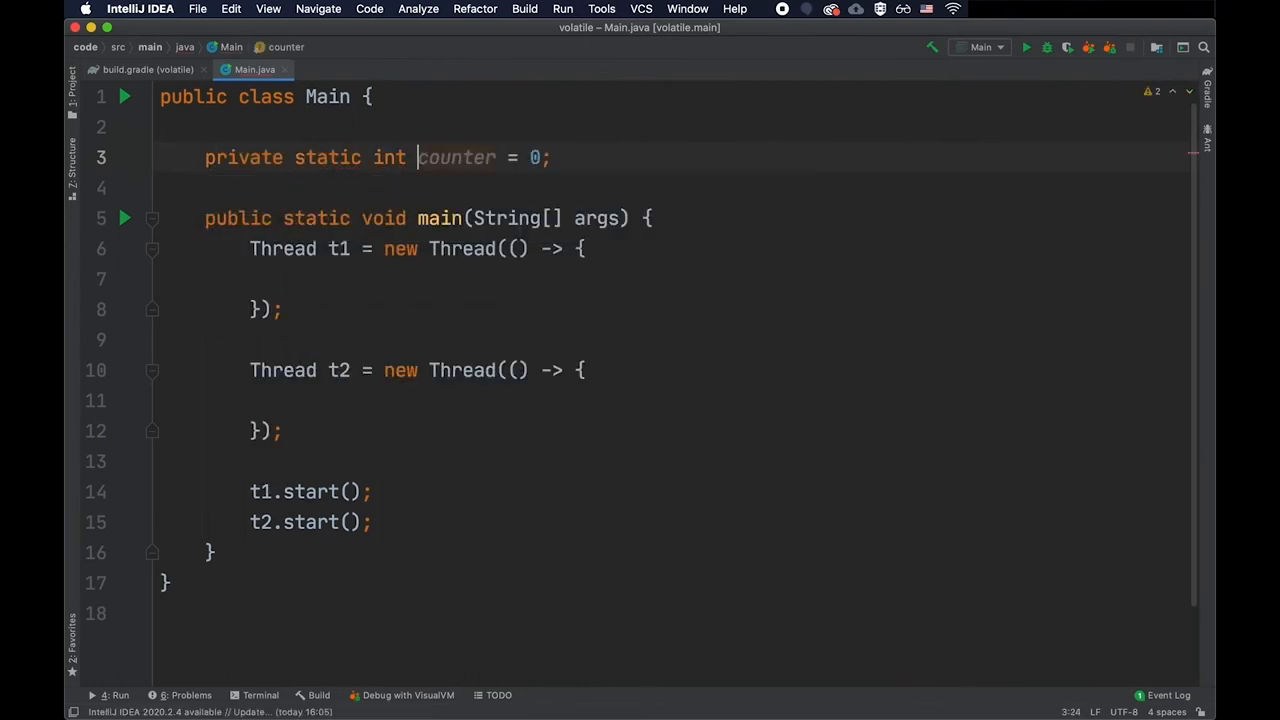
double_click(456, 156)
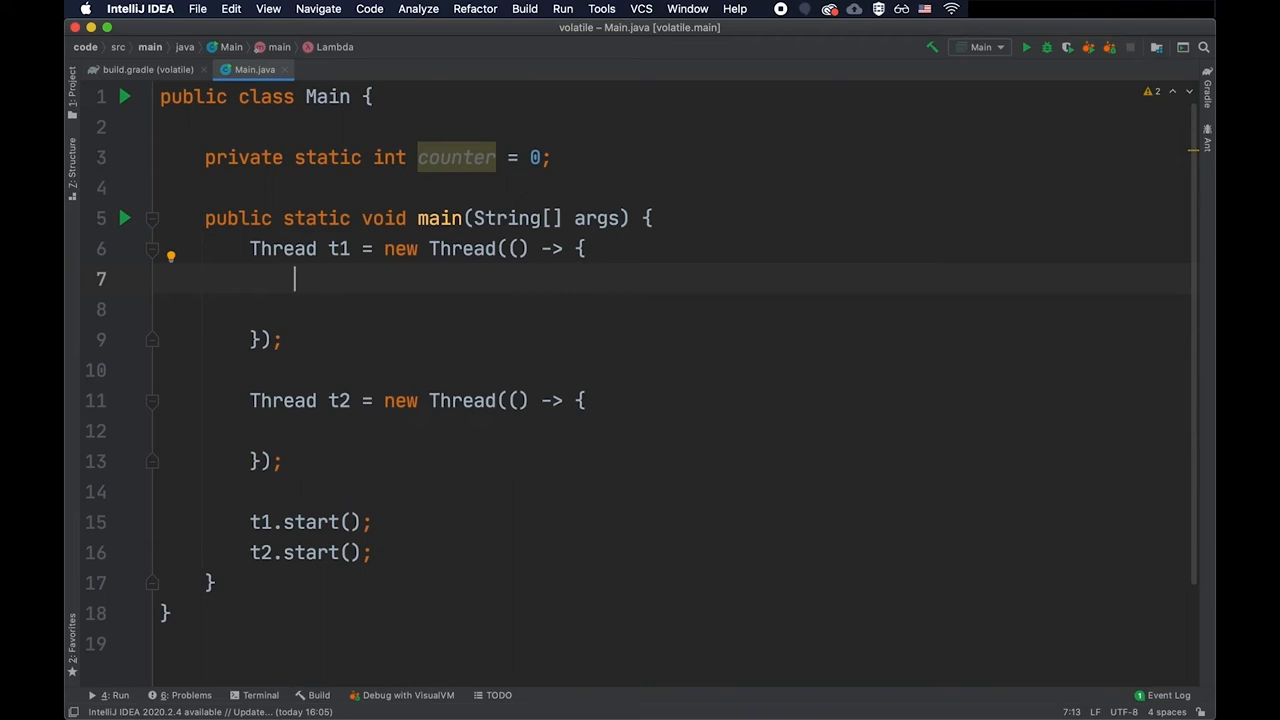
Step: In t1's lambda, copy counter into int local_counter
text(int l)
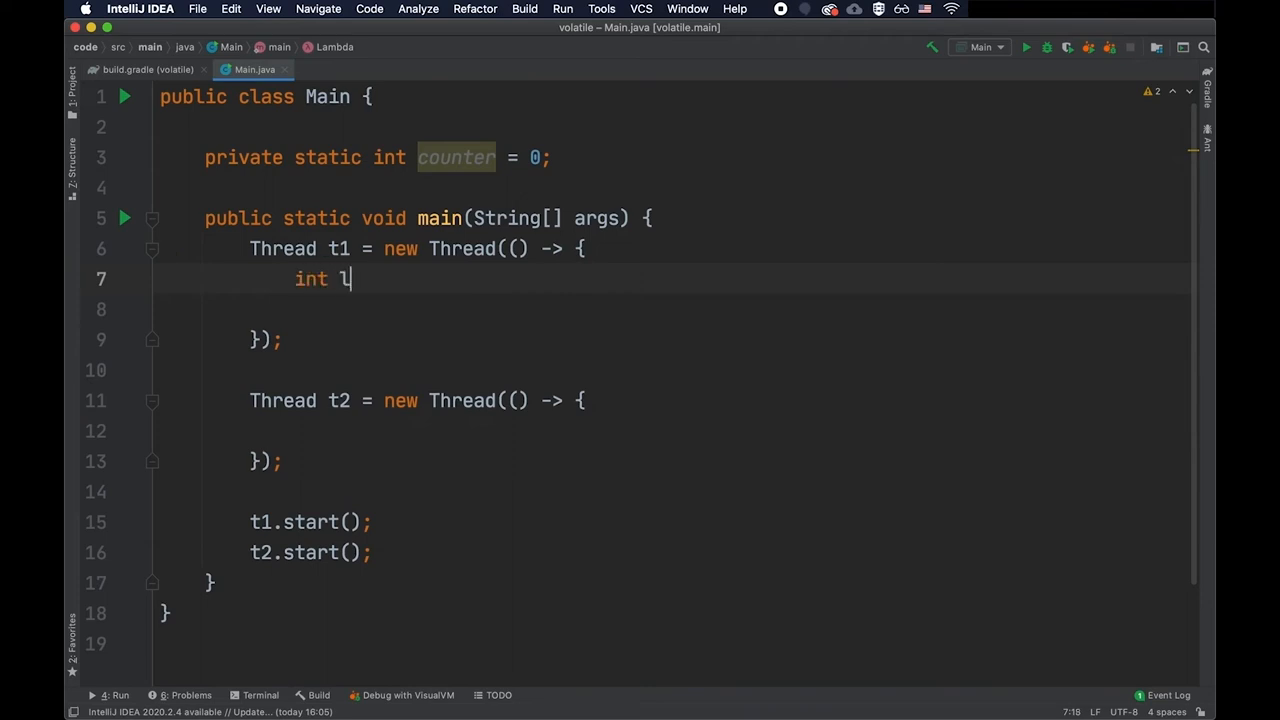
text(ocal_coun)
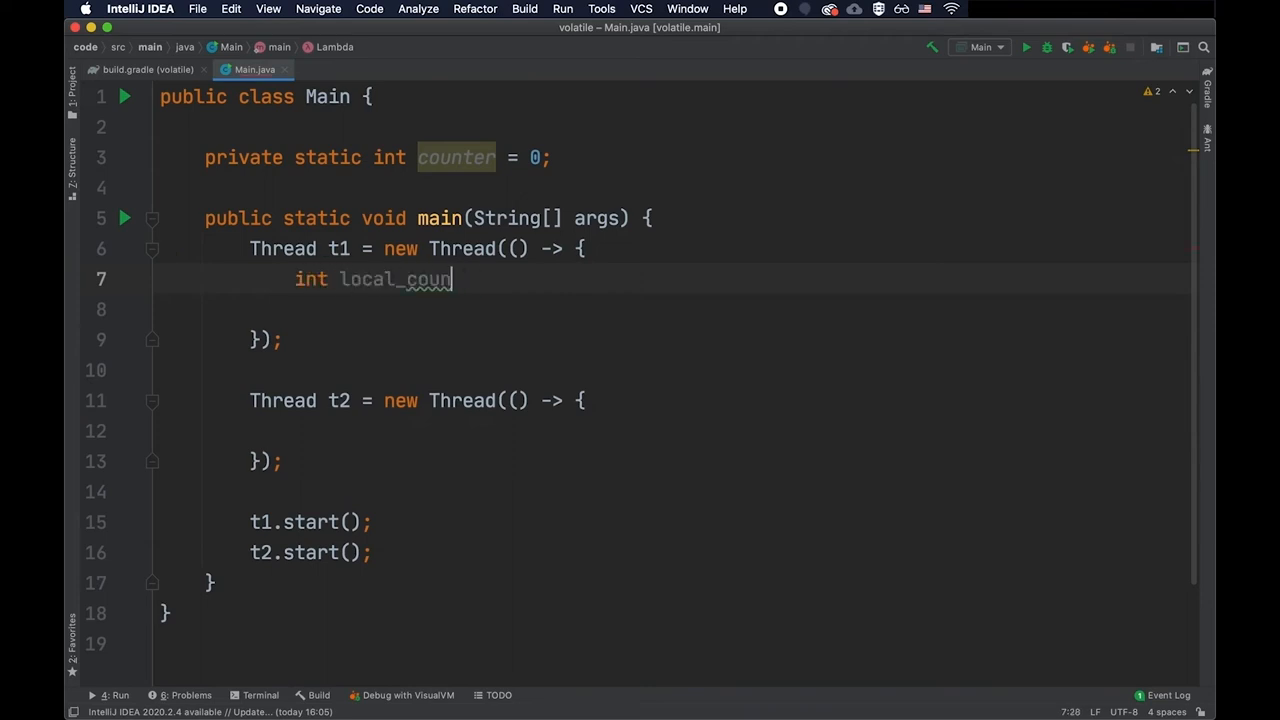
text(ter = c)
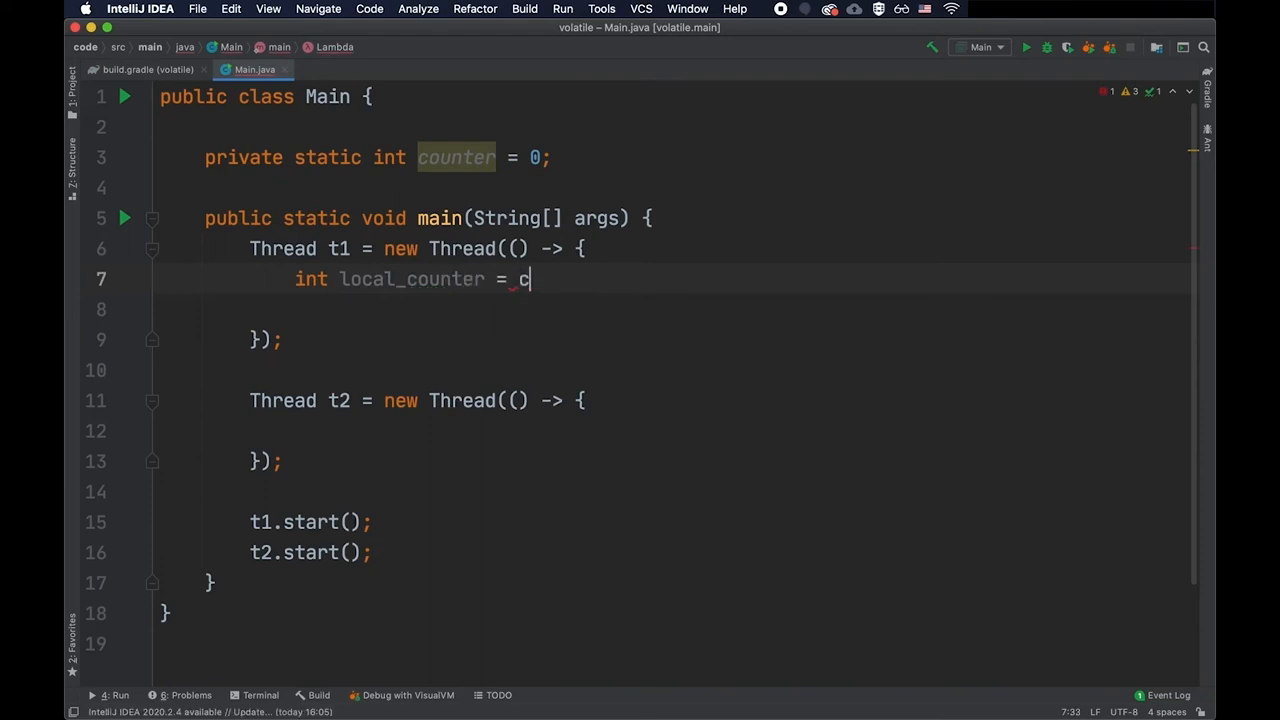
text(ounter;)
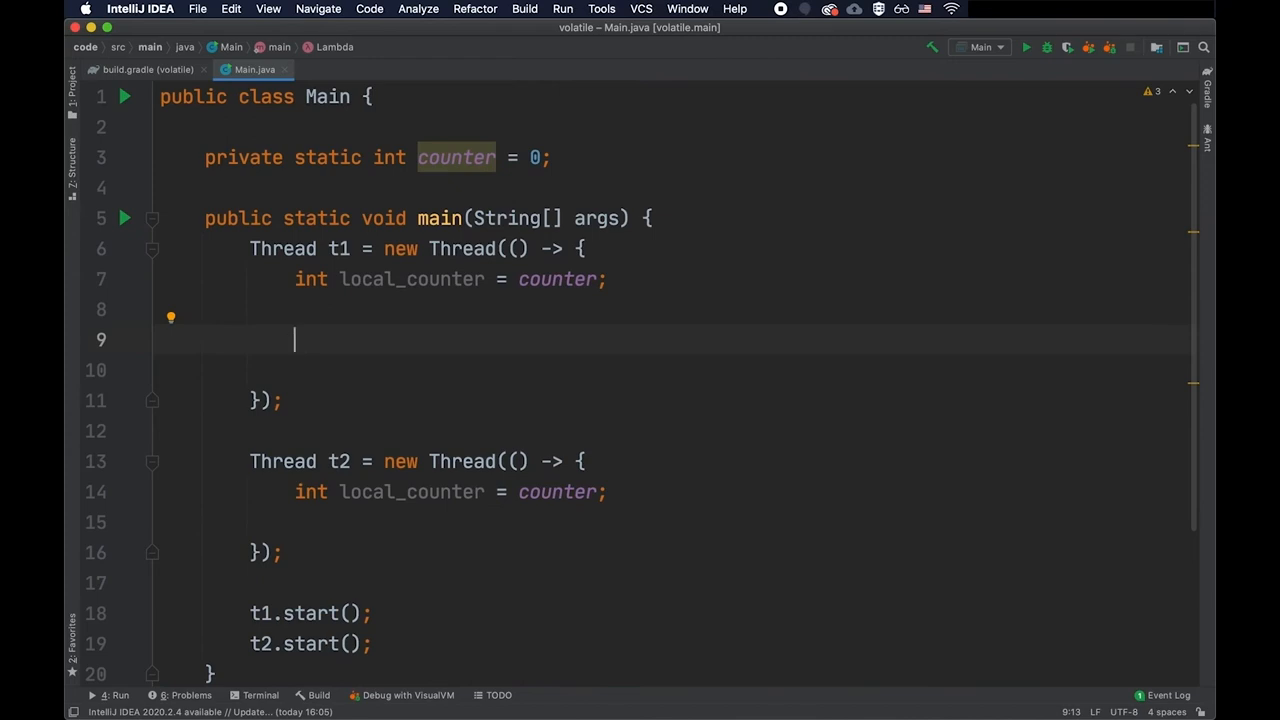
Step: Loop while local_counter < 10, printing a message when local_counter differs from counter
text(while (local_counter))
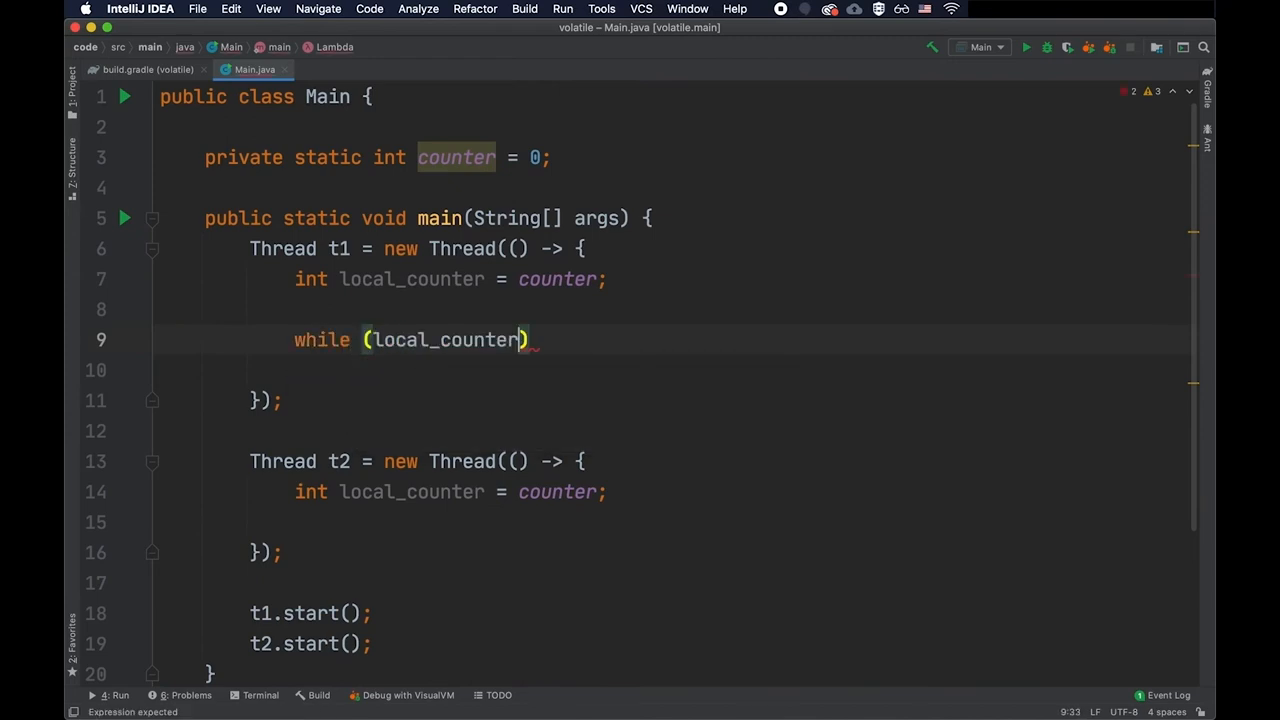
text(< 10)
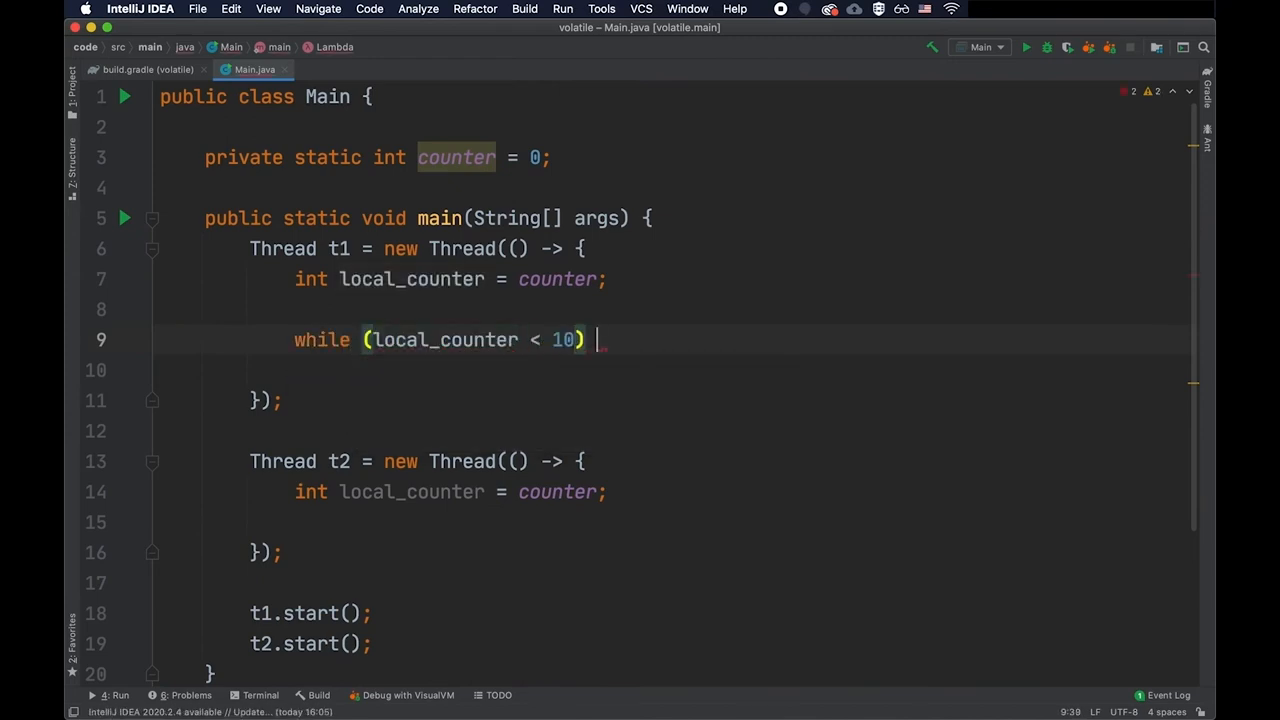
text(if (local_counter != counter) {)
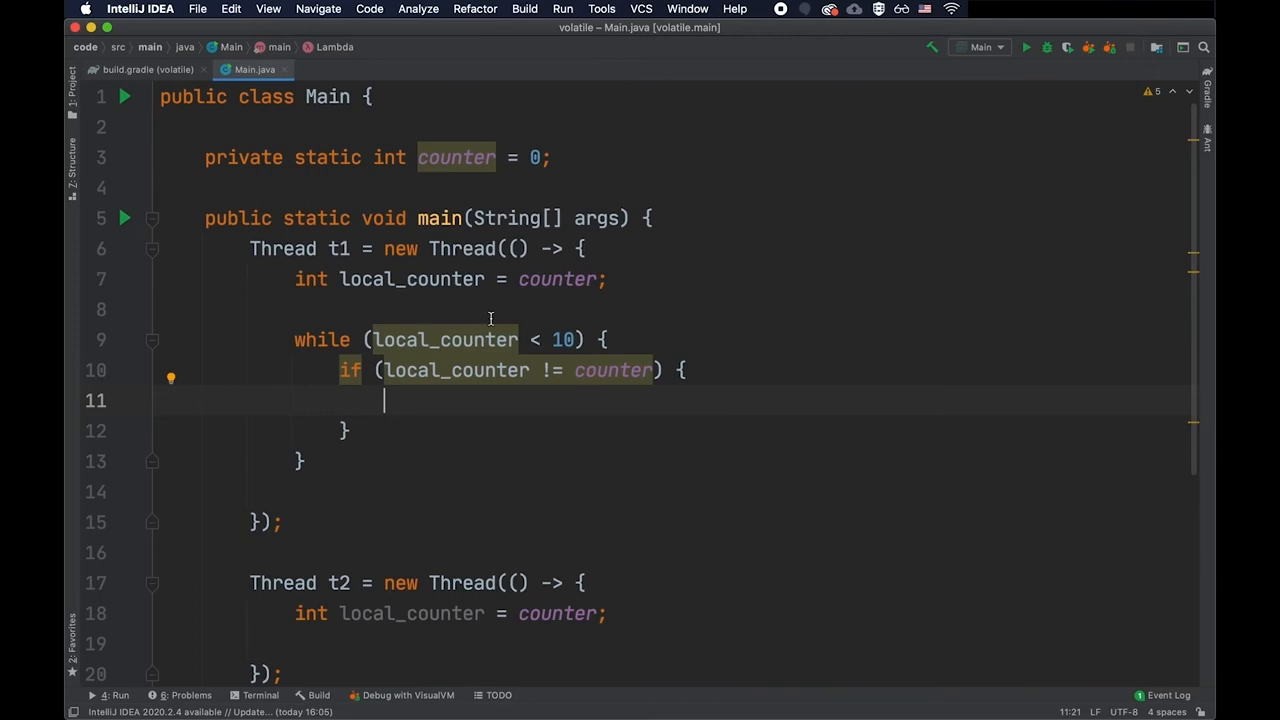
text(System.out.println(""))
text(local_counter = counter;)
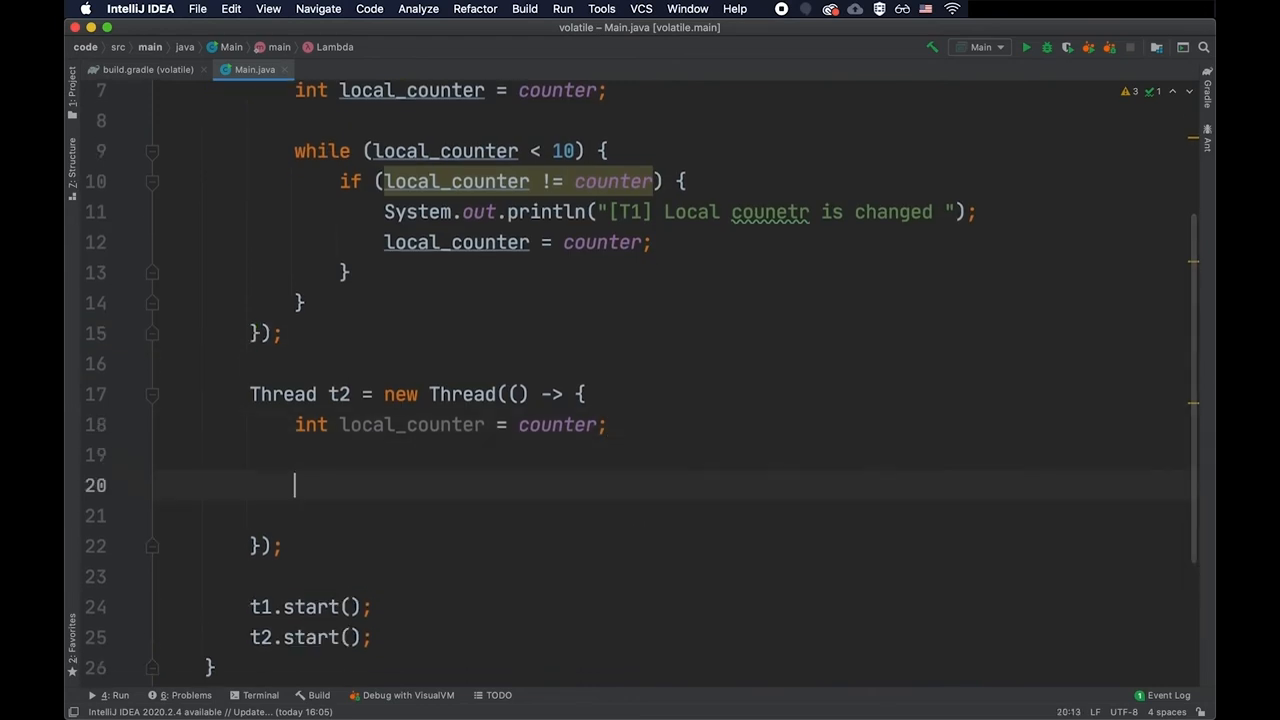
Step: In t2's lambda, loop while local_counter < 10 setting counter = ++local_counter
text(while (local_counter < 10) {)
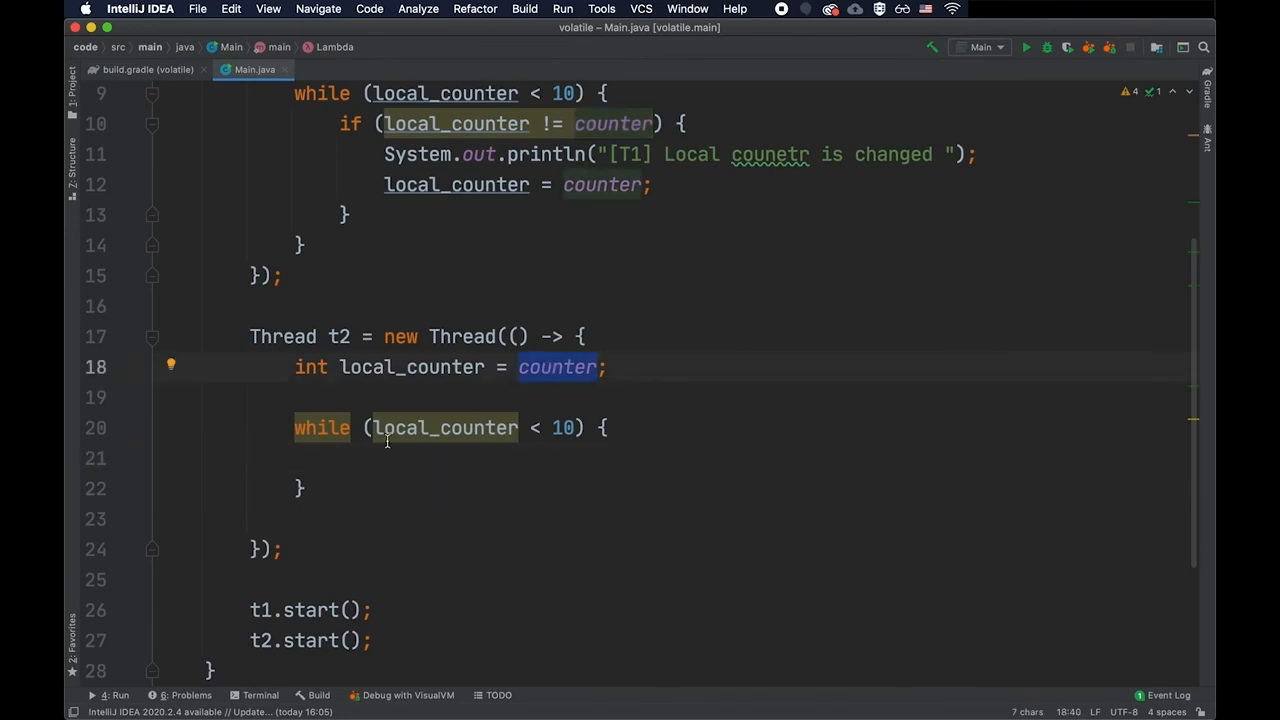
text(counter =)
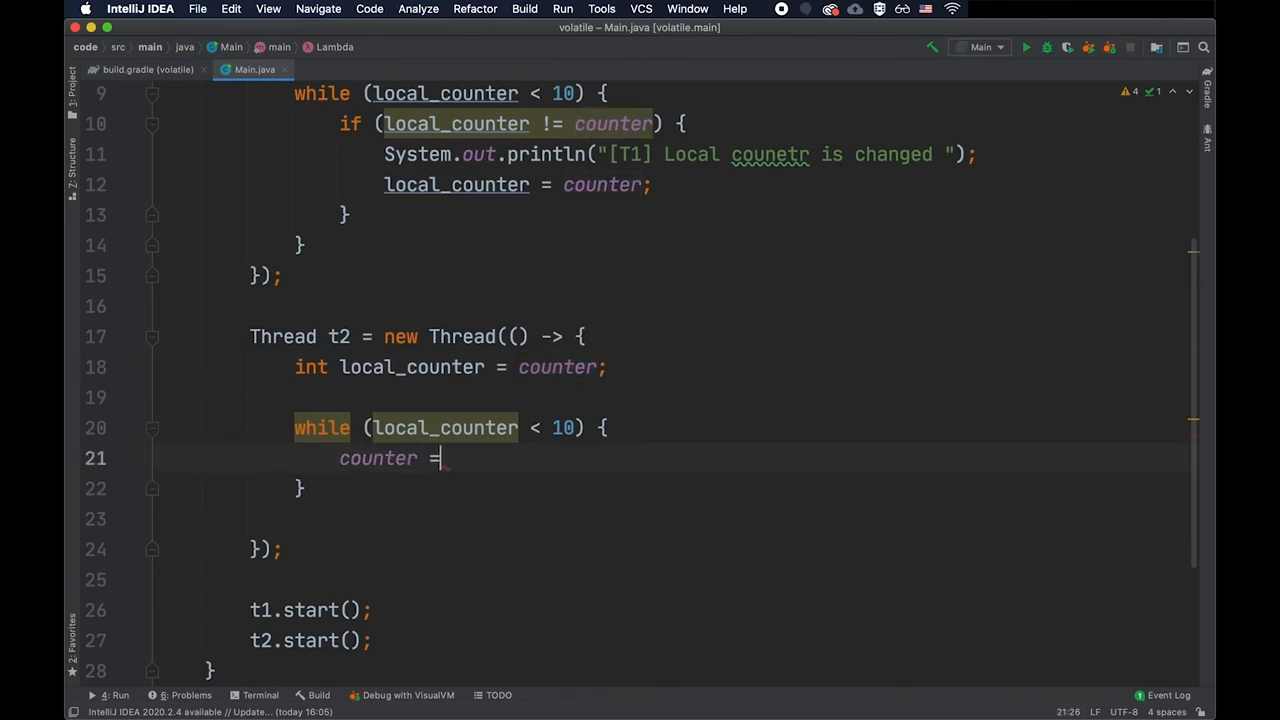
text(++ local_counter)
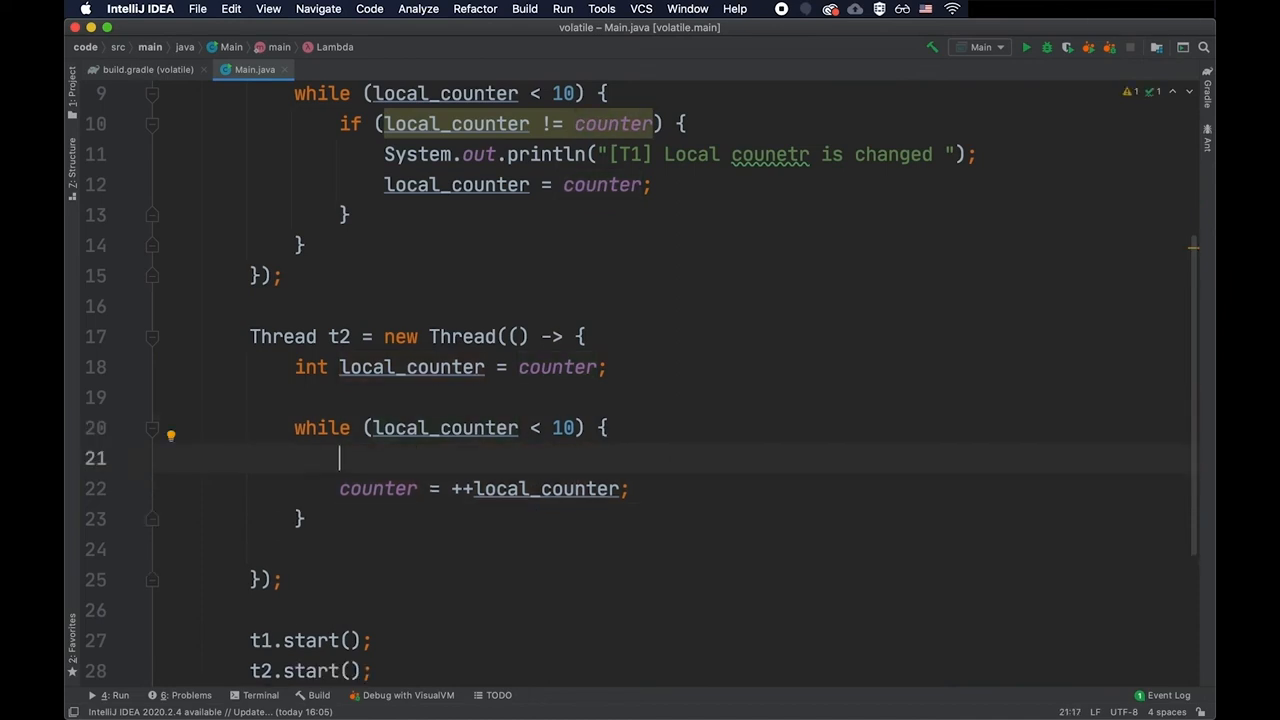
Step: Print "[T2] Incremented counter to " + (local_counter + 1) and begin the Thread.sleep call
text(System.out.println("");)
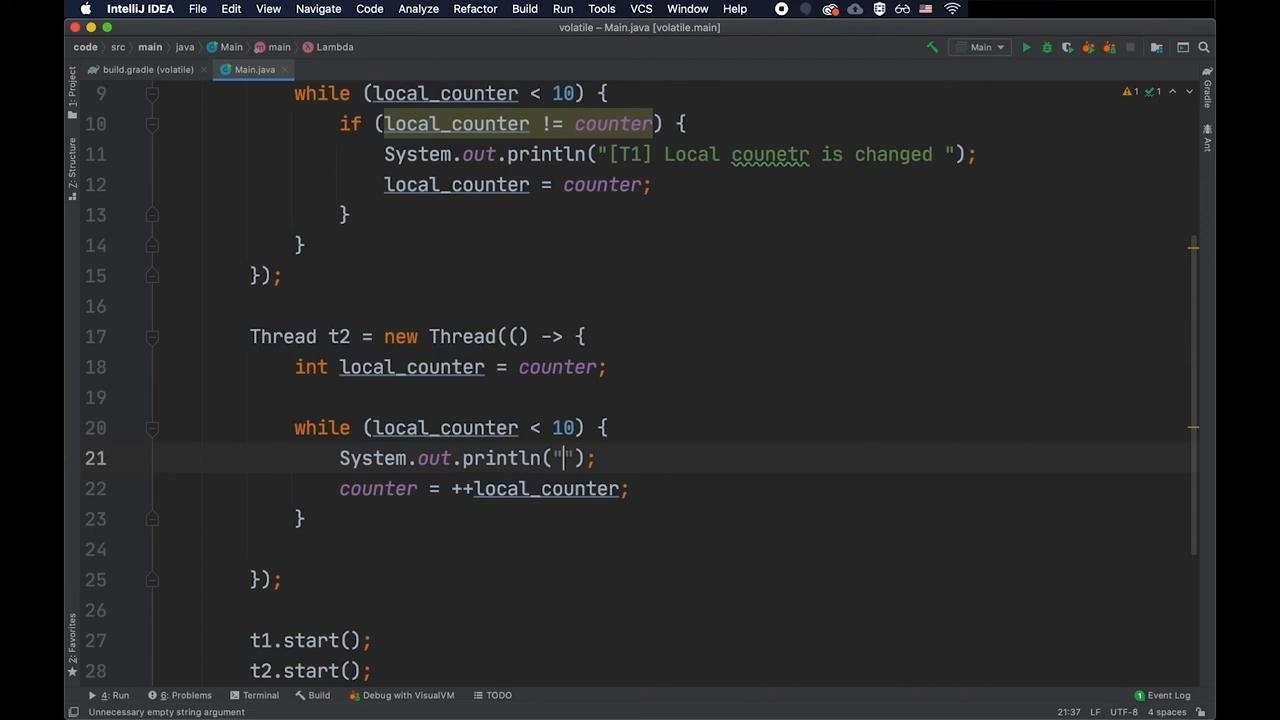
text([T2] Incremented counter to)
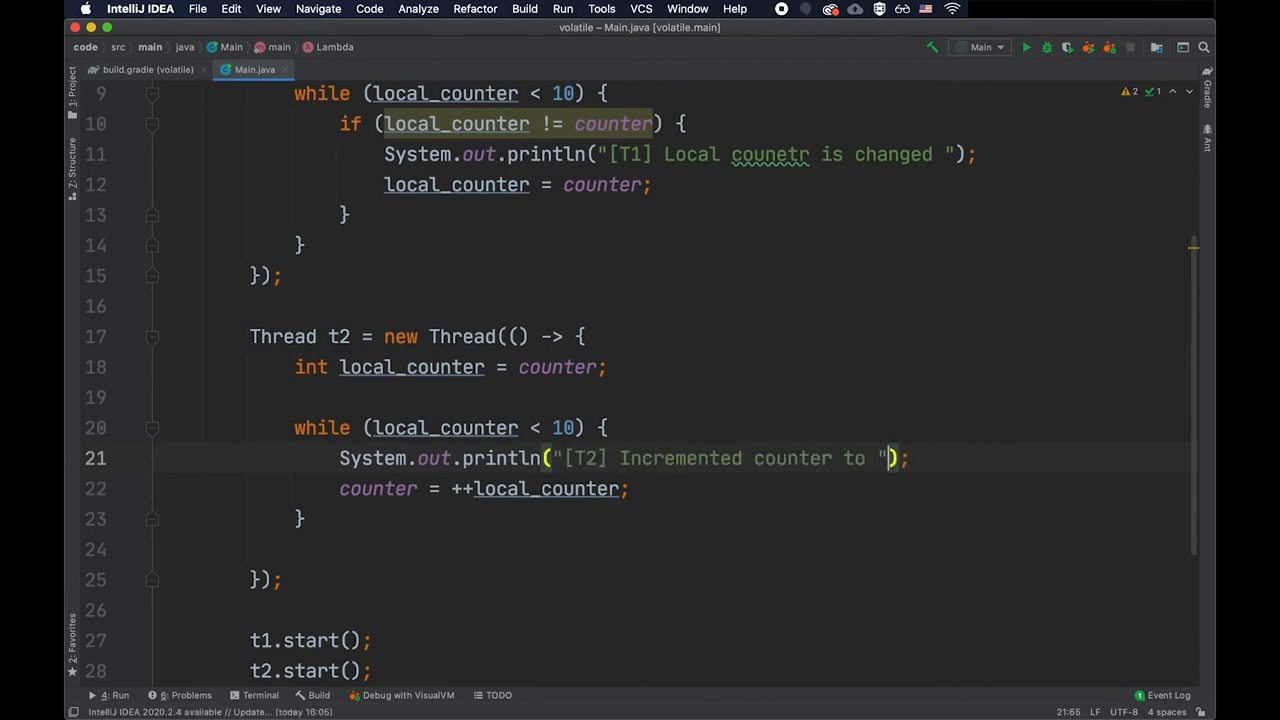
text(+ (local_counter)
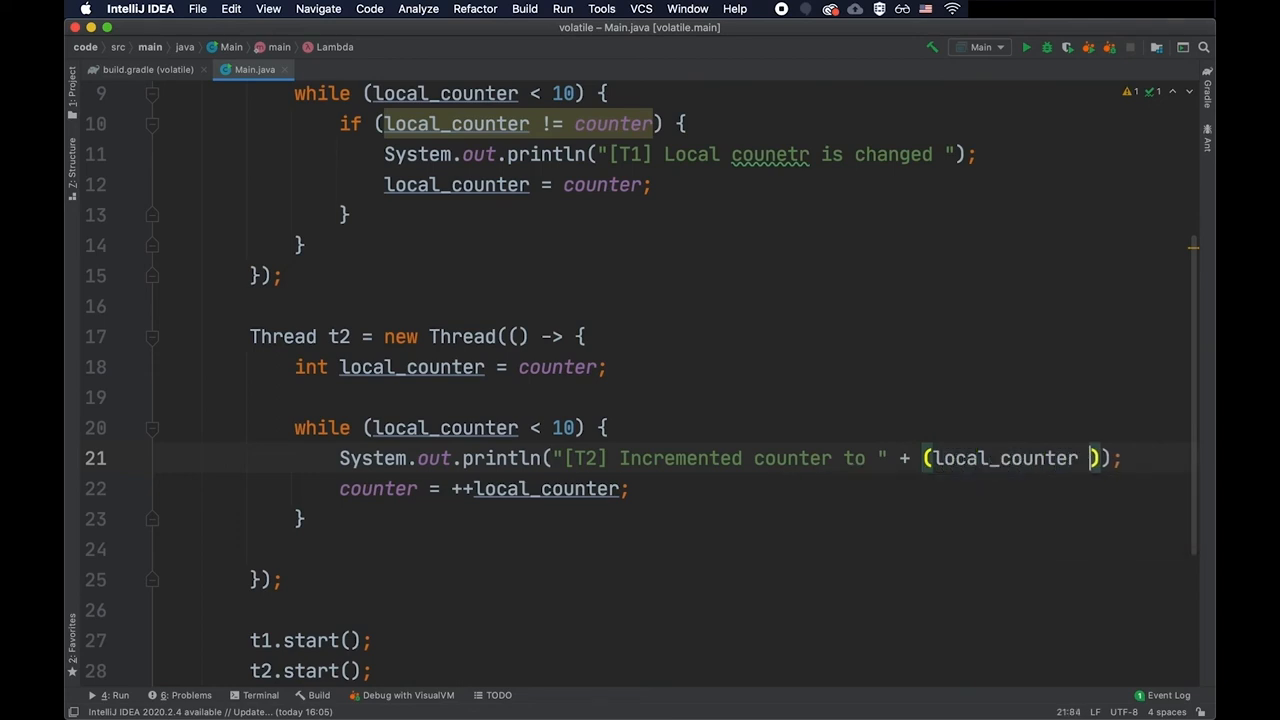
text(+ 1)
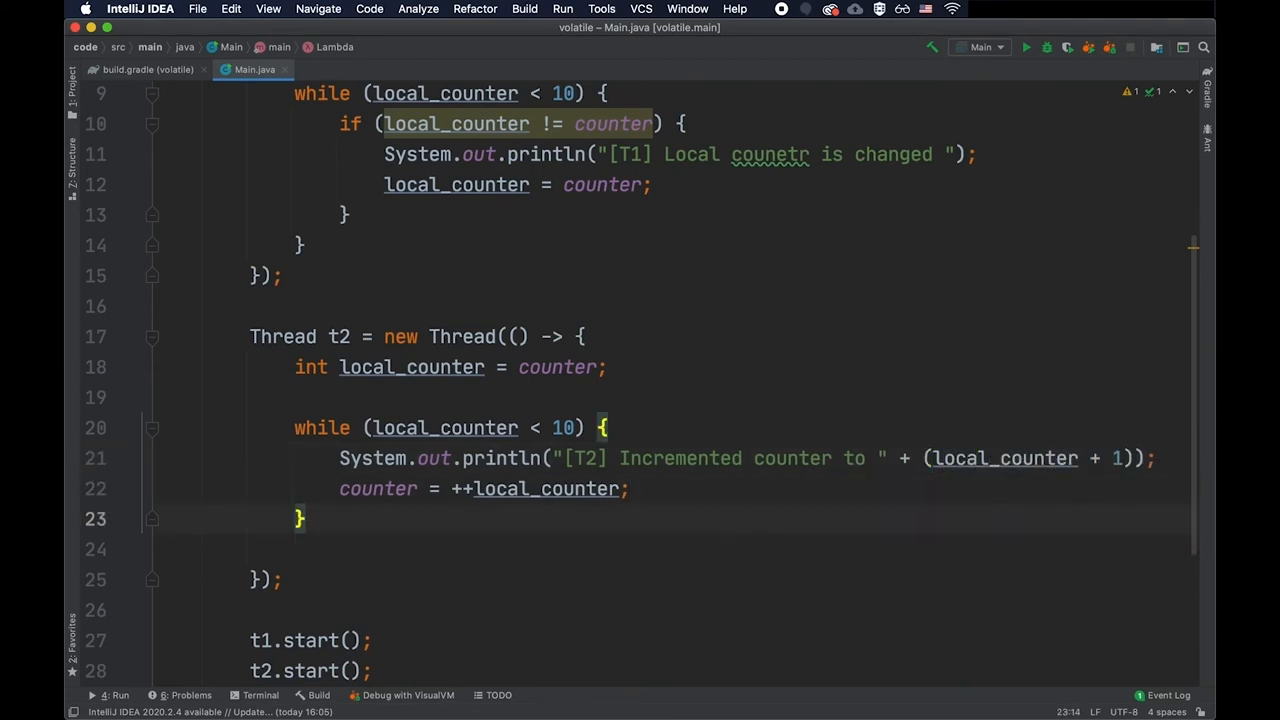
text(Thread.sleep(500);)
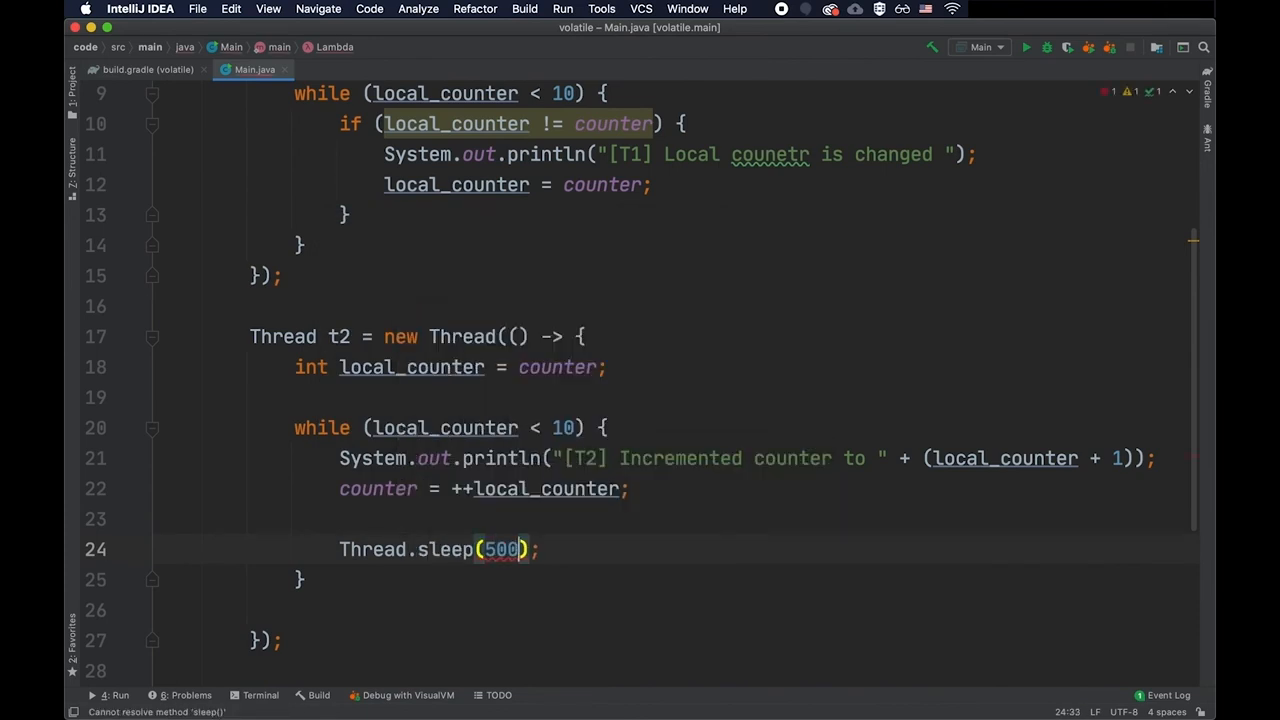
scroll(up, 3)
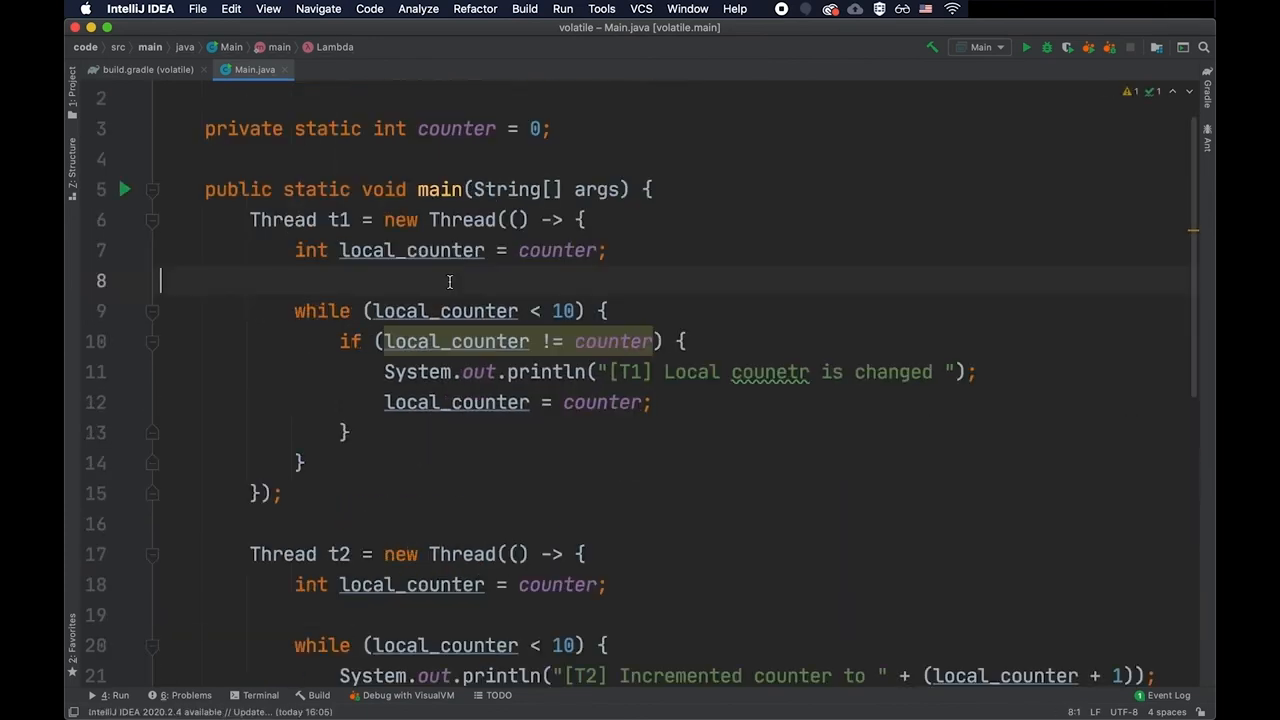
mouse_move(314, 332)
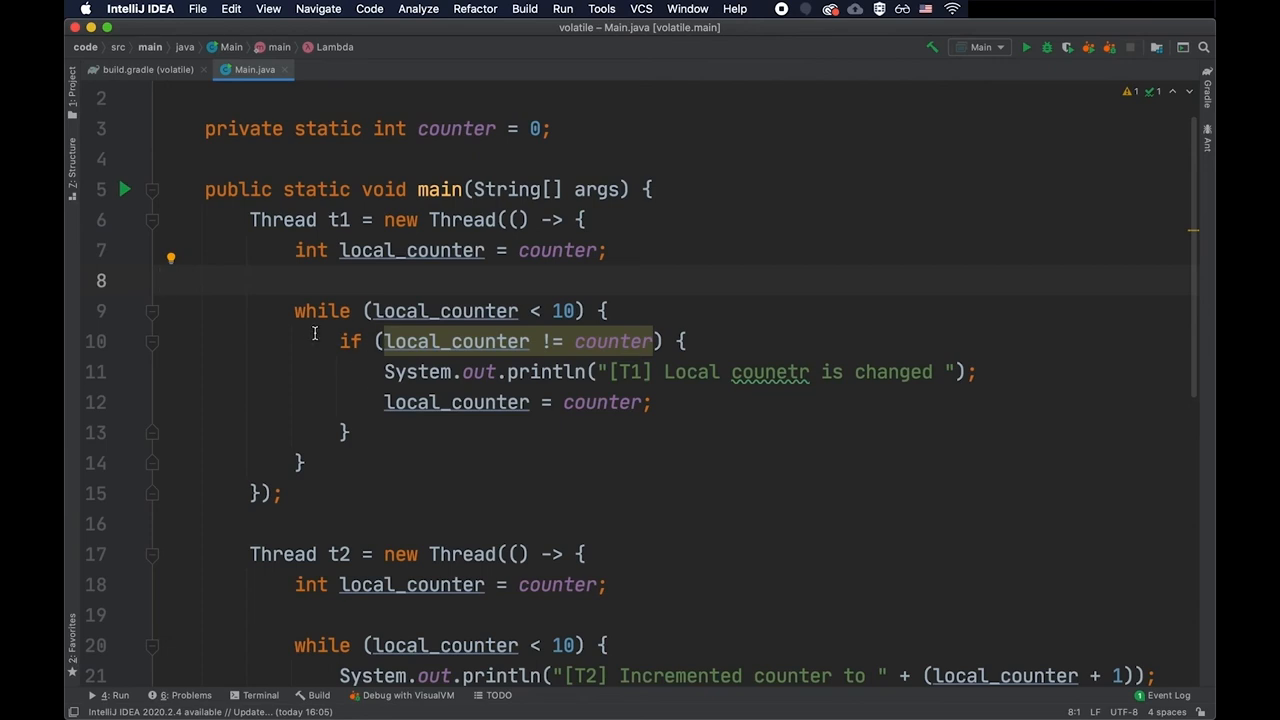
mouse_move(284, 480)
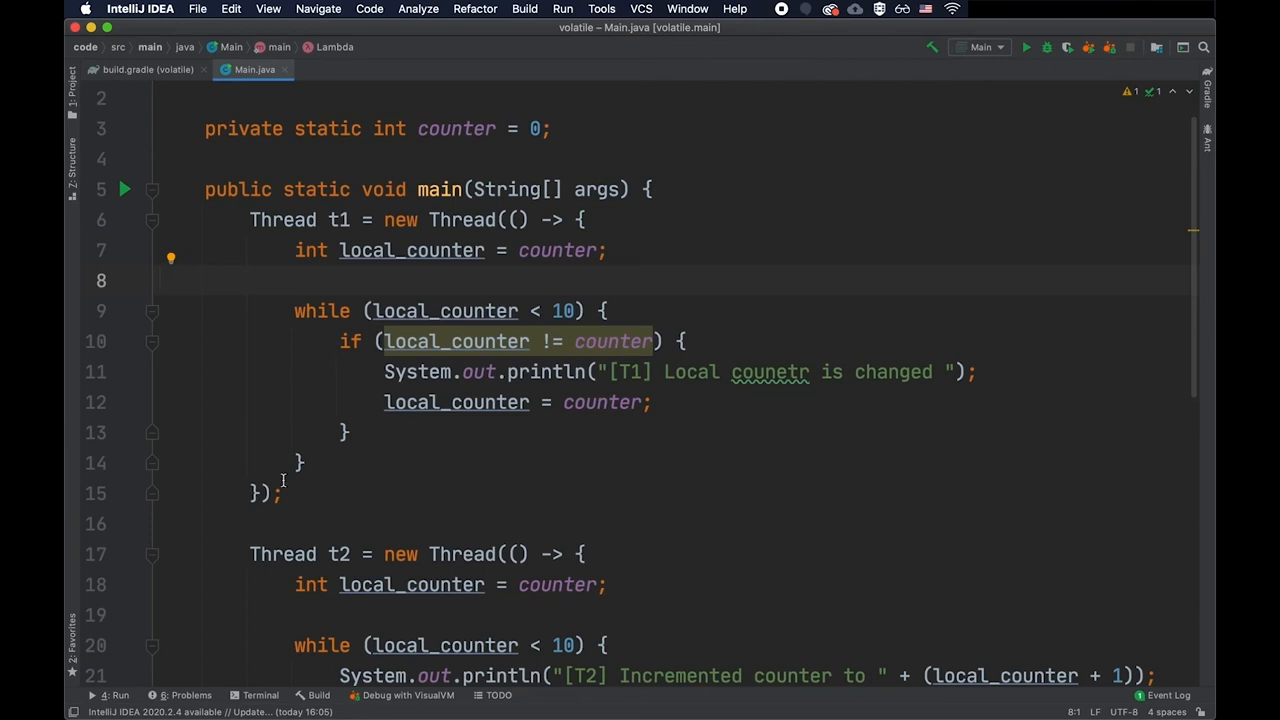
mouse_move(364, 464)
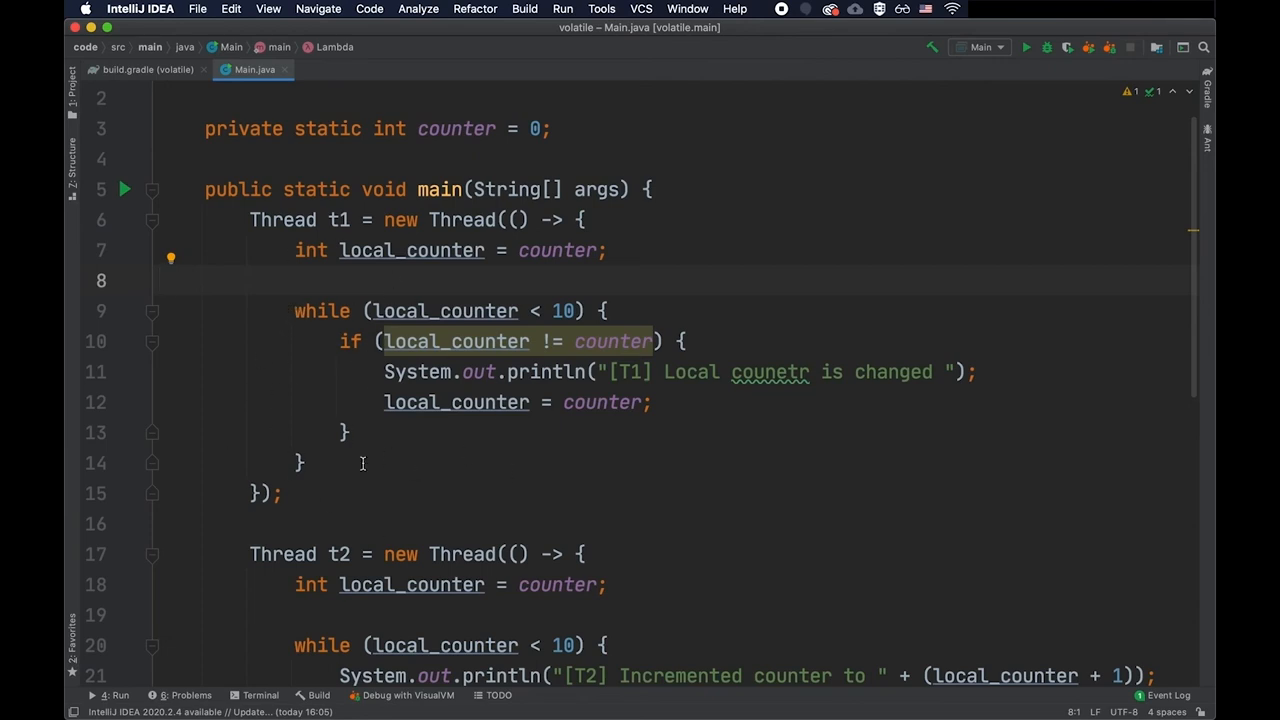
mouse_move(420, 472)
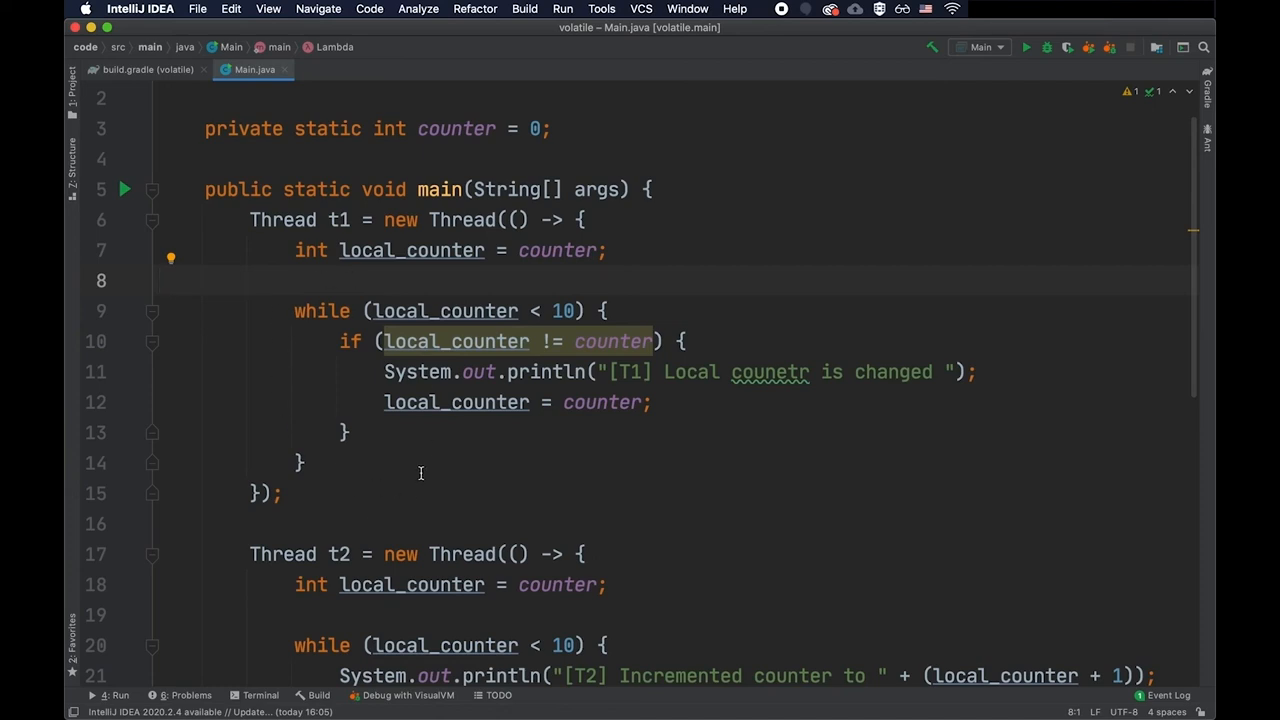
scroll(down, 3)
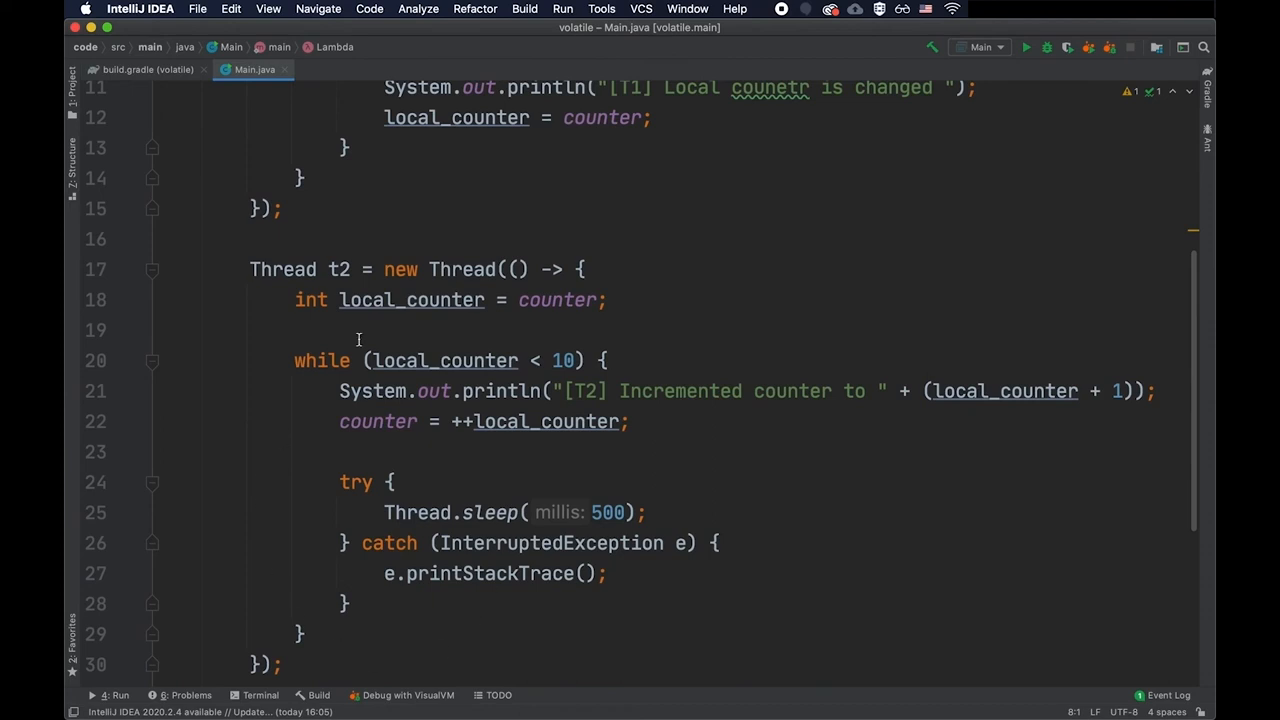
mouse_move(518, 380)
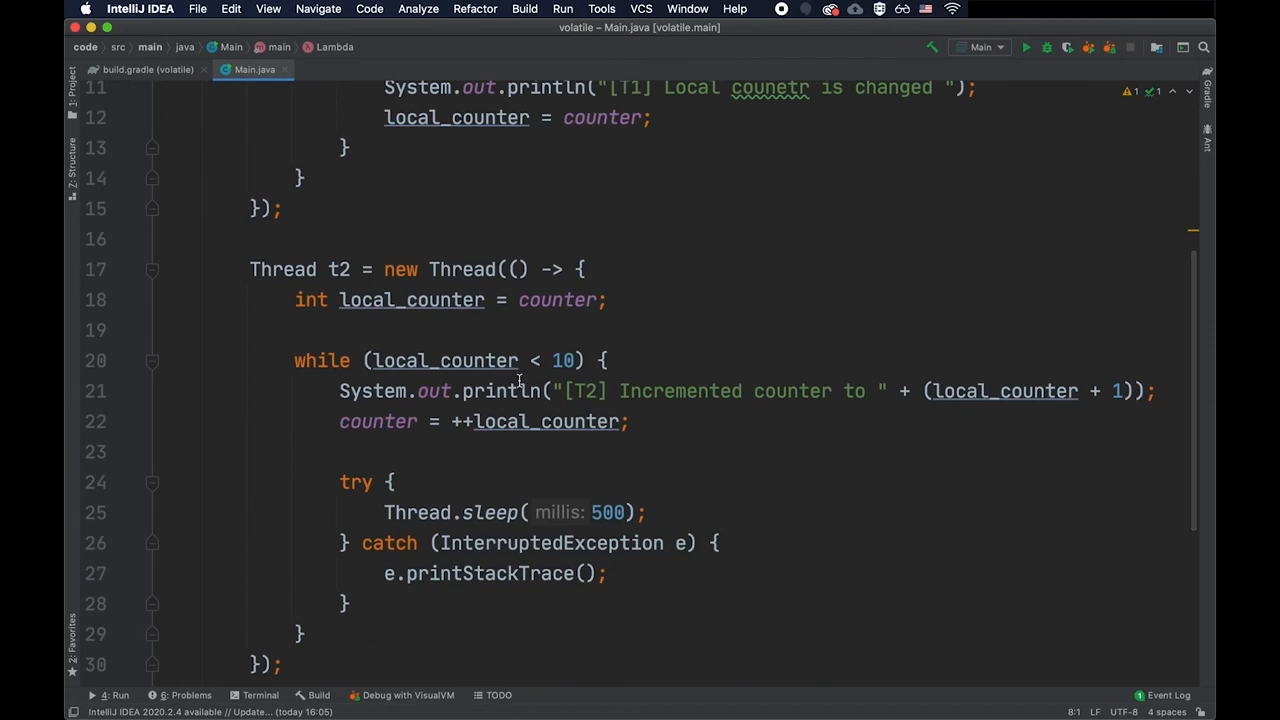
click(336, 452)
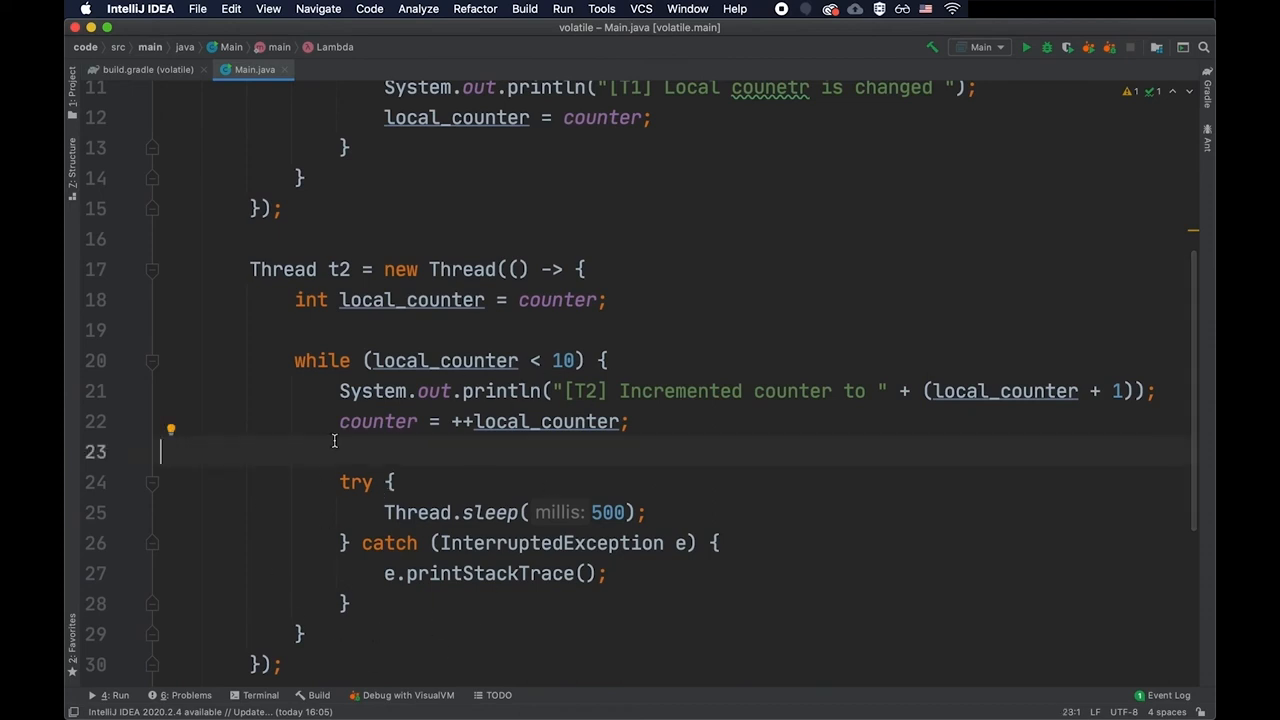
scroll(up, 3)
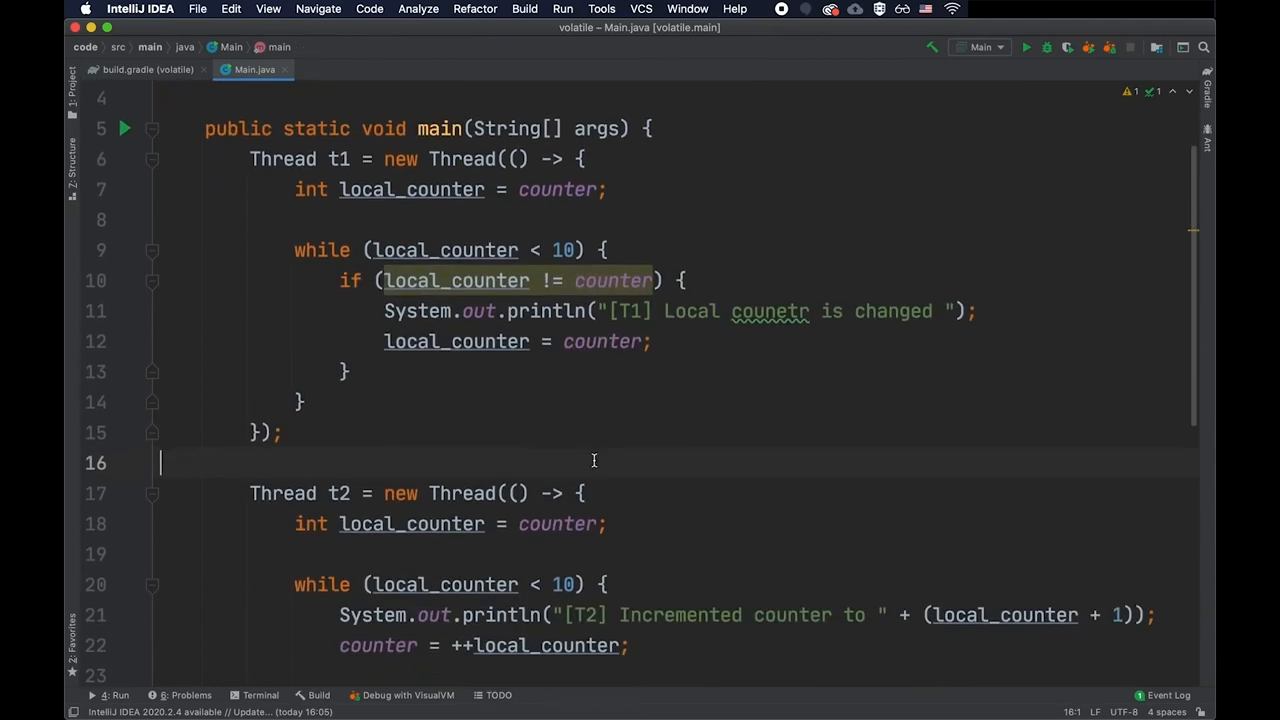
scroll(up, 3)
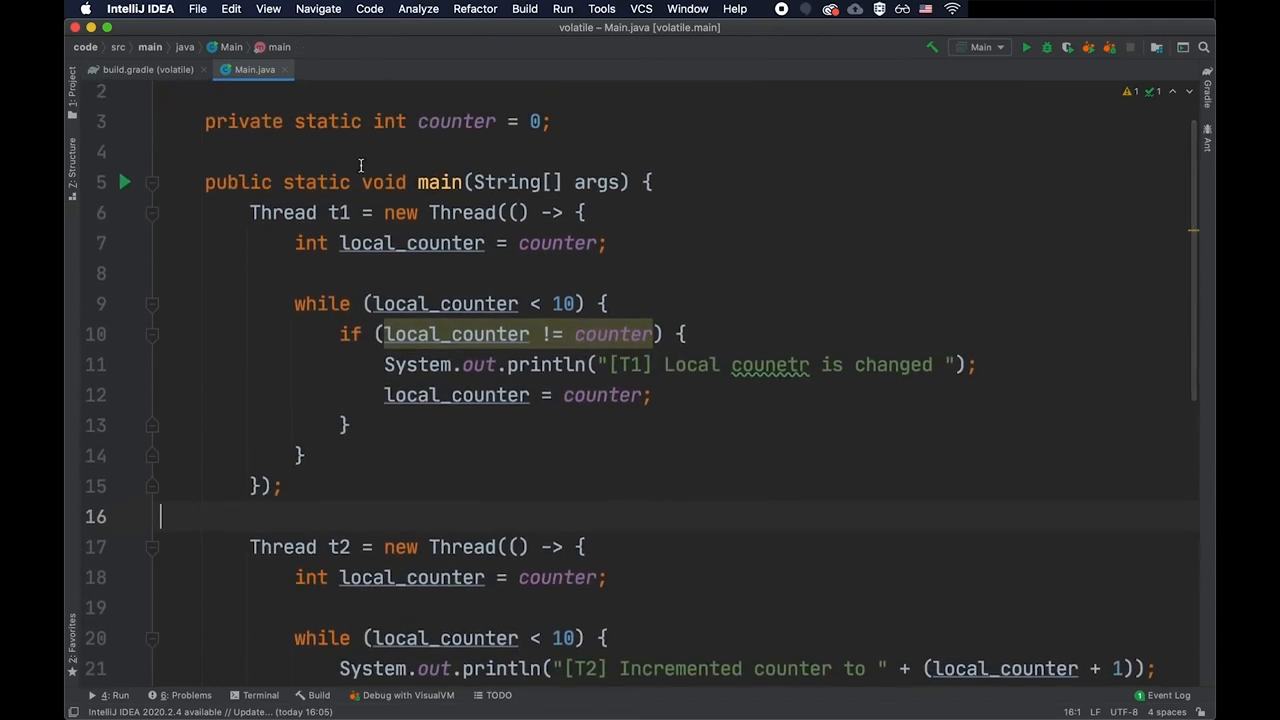
double_click(556, 244)
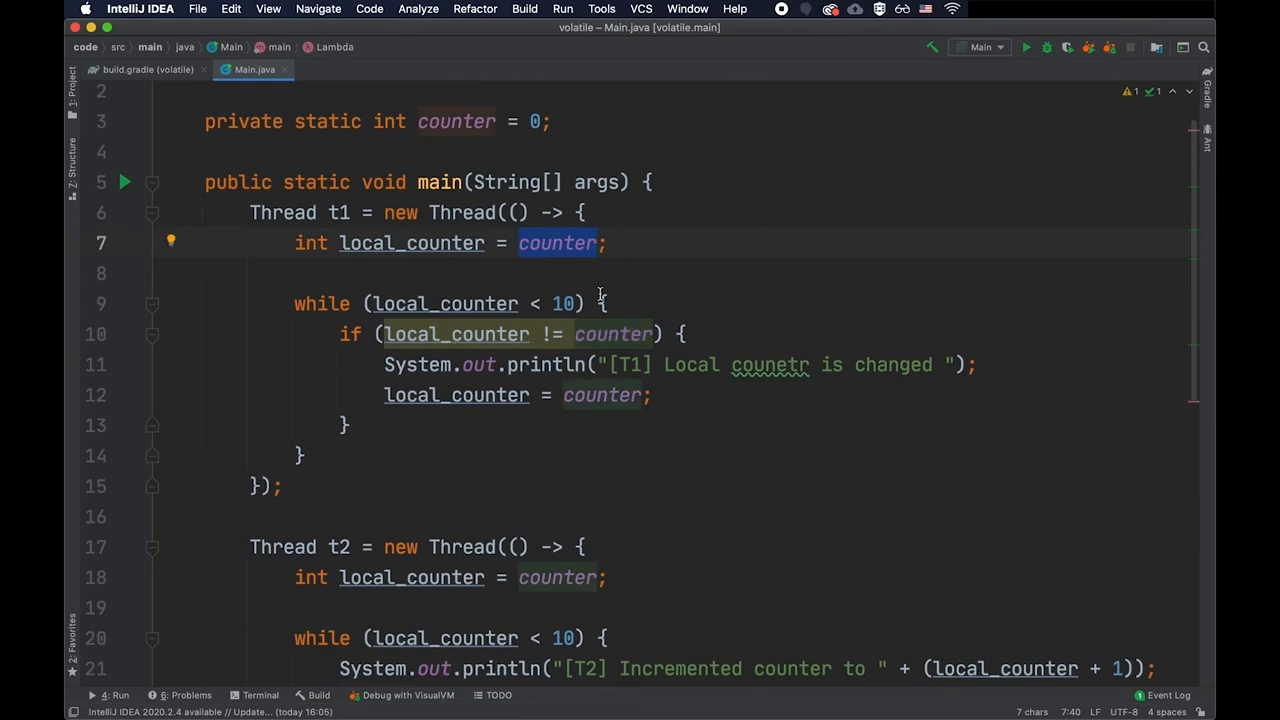
mouse_move(600, 270)
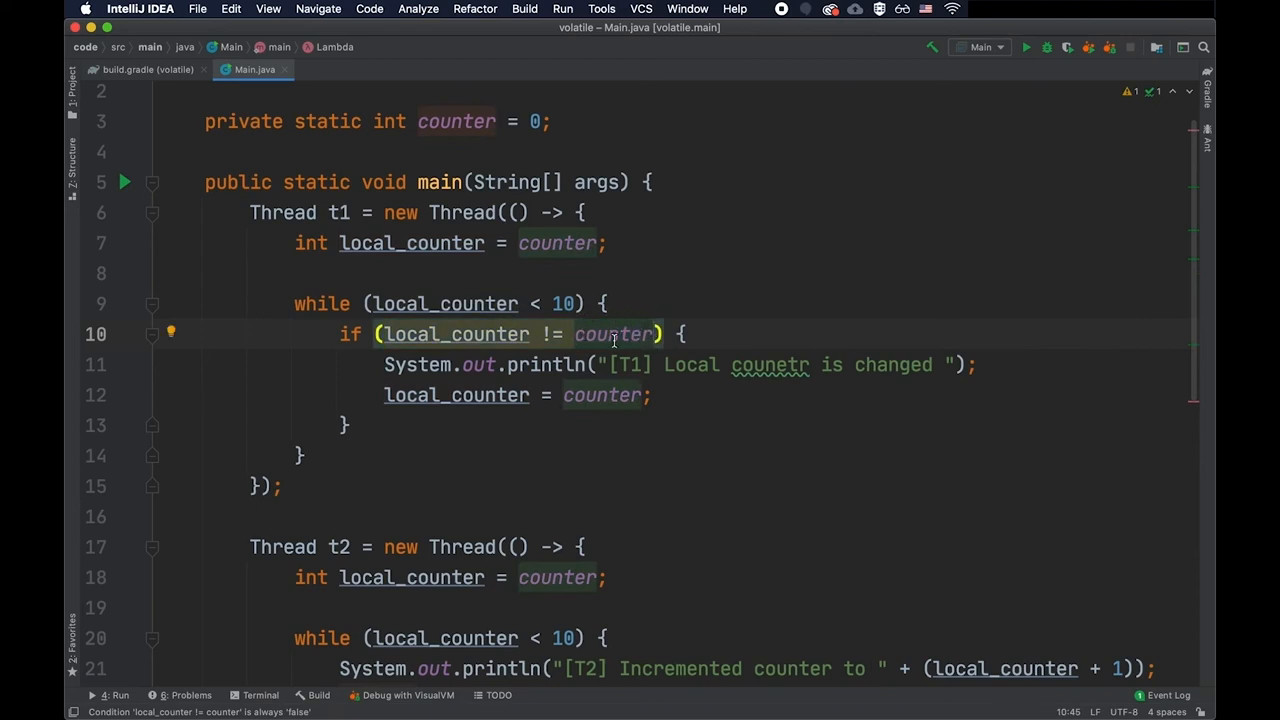
scroll(down, 3)
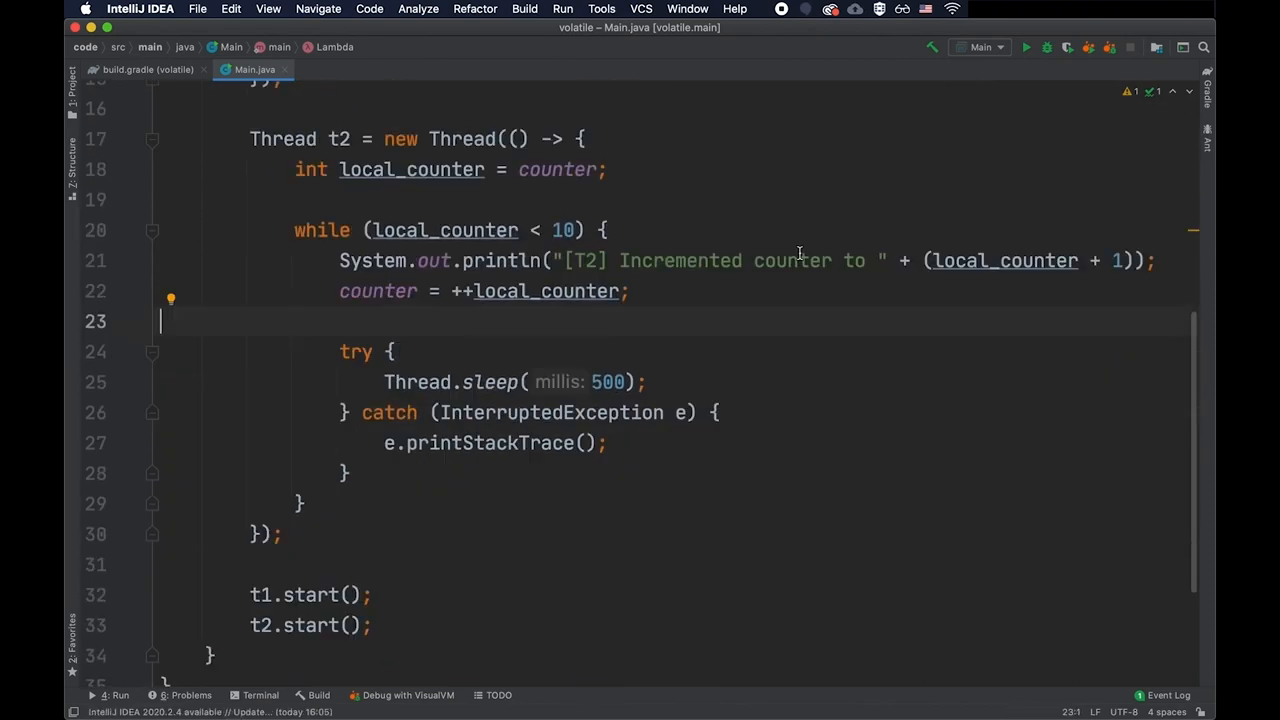
Step: Run Main and inspect output showing only T2 counting to 10 with no T1 messages
click(1026, 48)
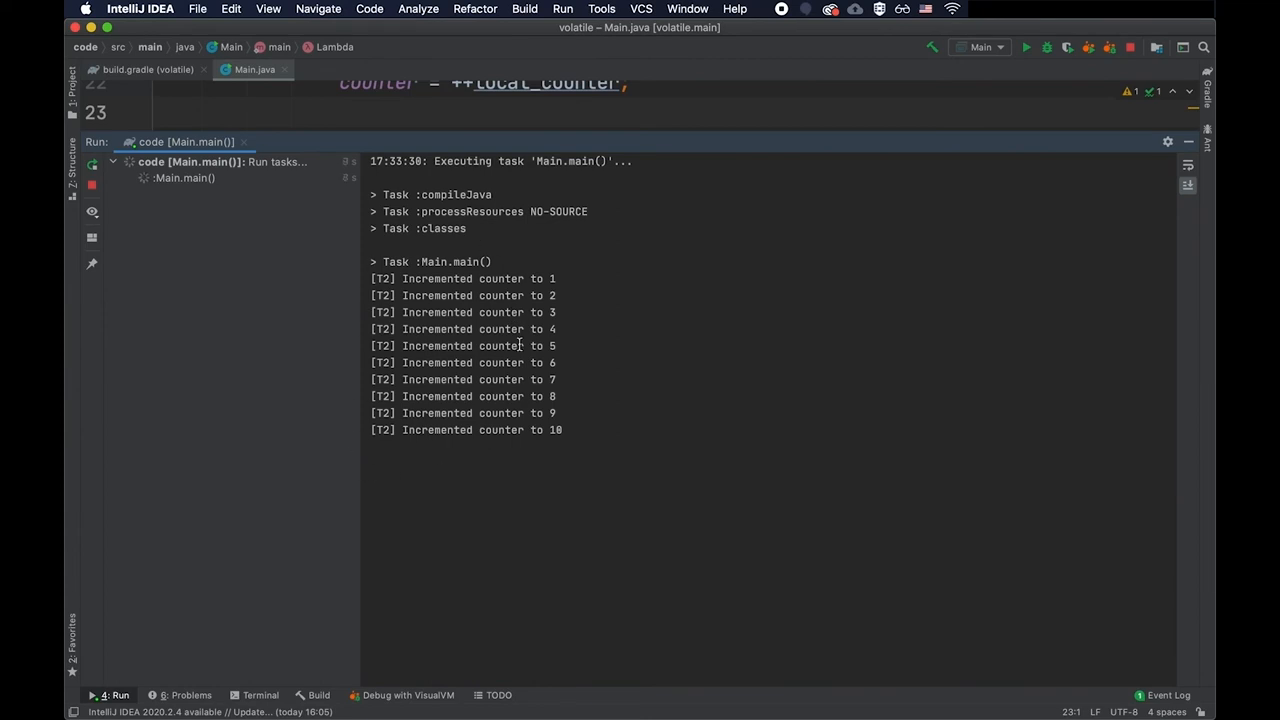
drag(572, 140, 572, 418)
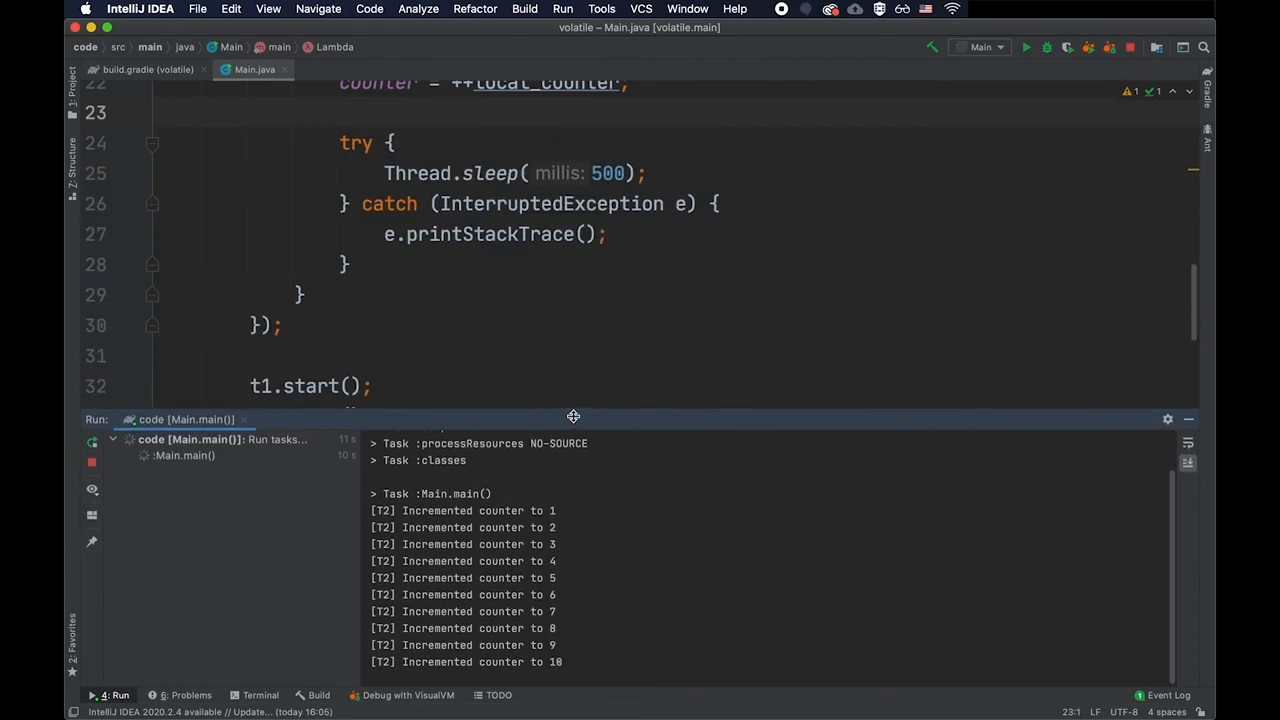
scroll(up, 3)
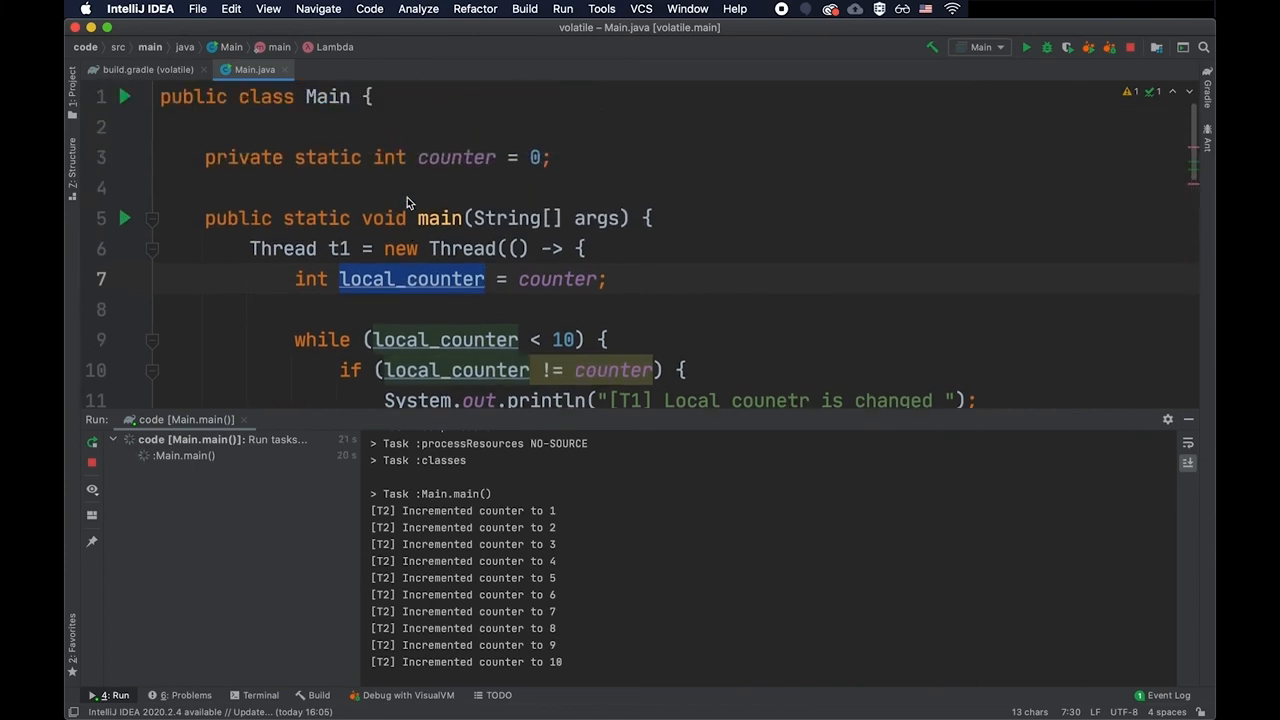
scroll(down, 3)
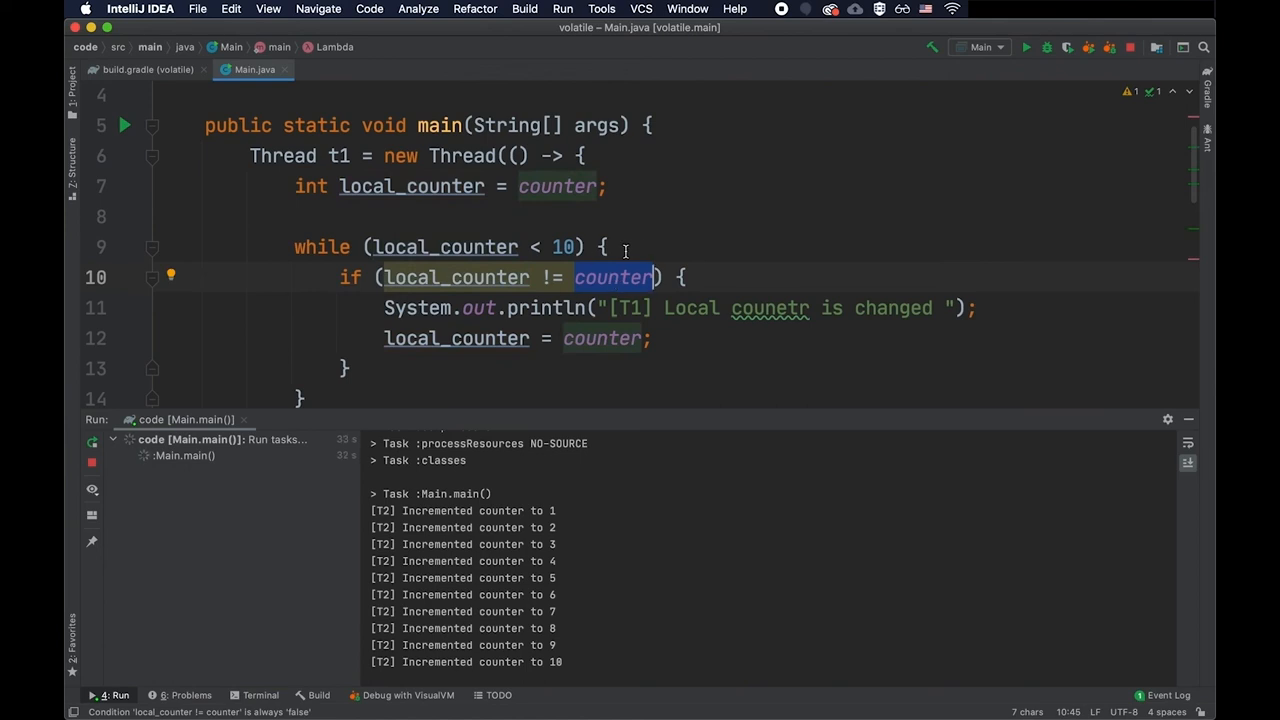
mouse_move(656, 414)
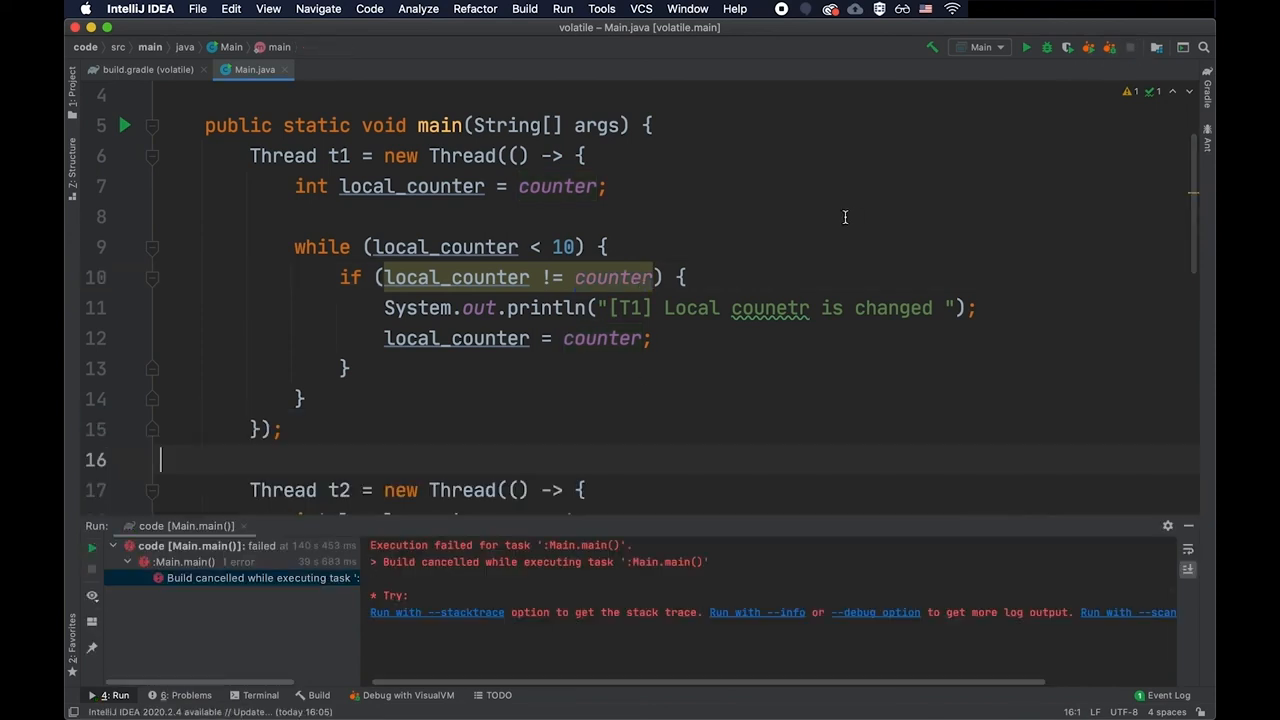
click(1026, 48)
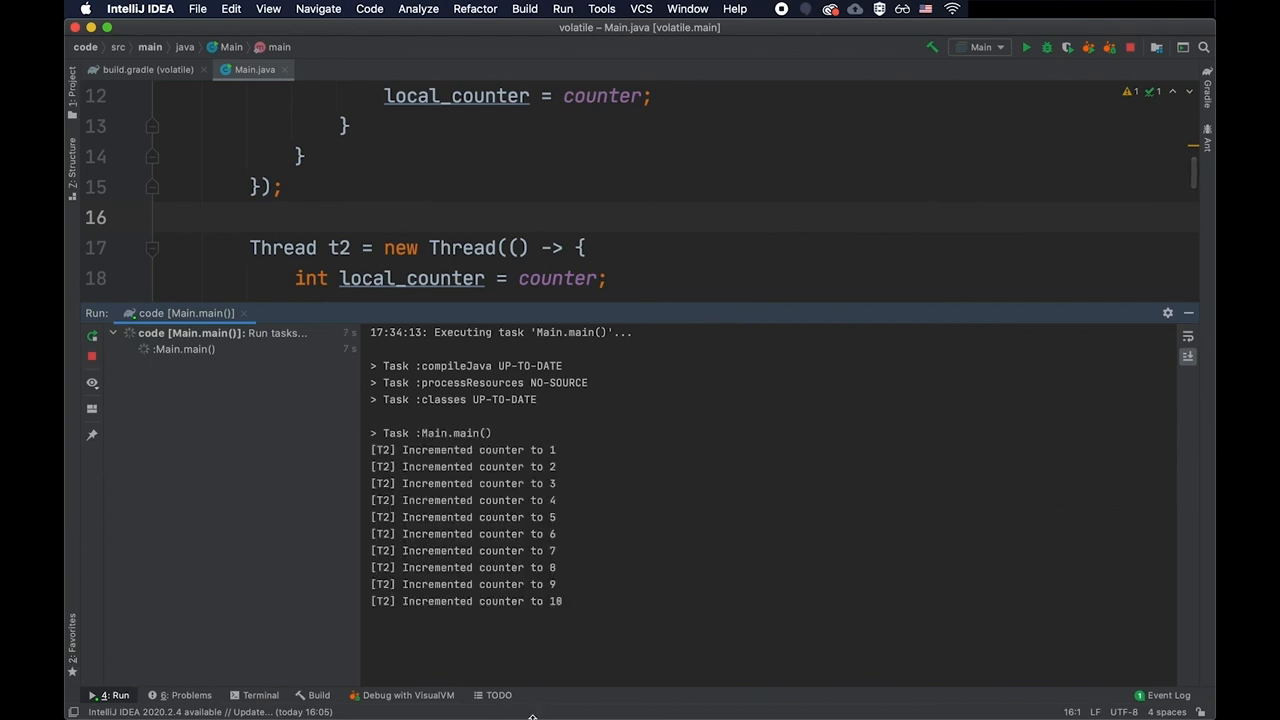
click(1024, 48)
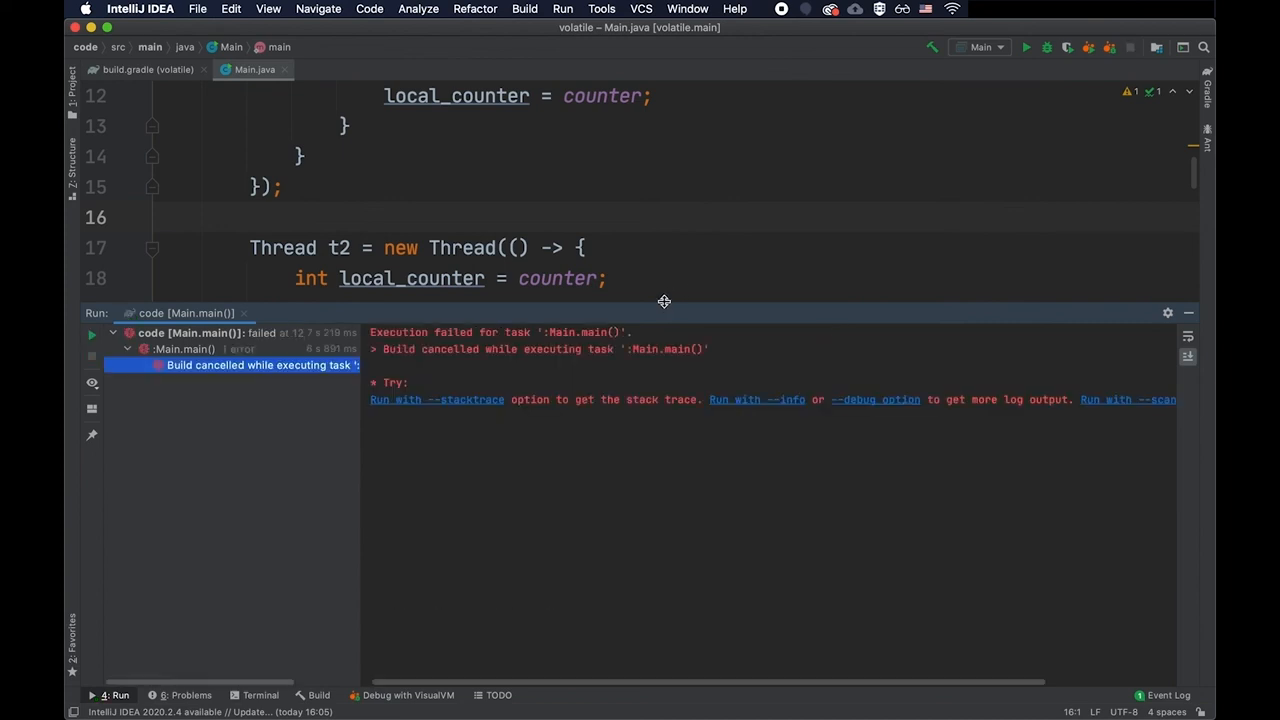
drag(664, 300, 664, 552)
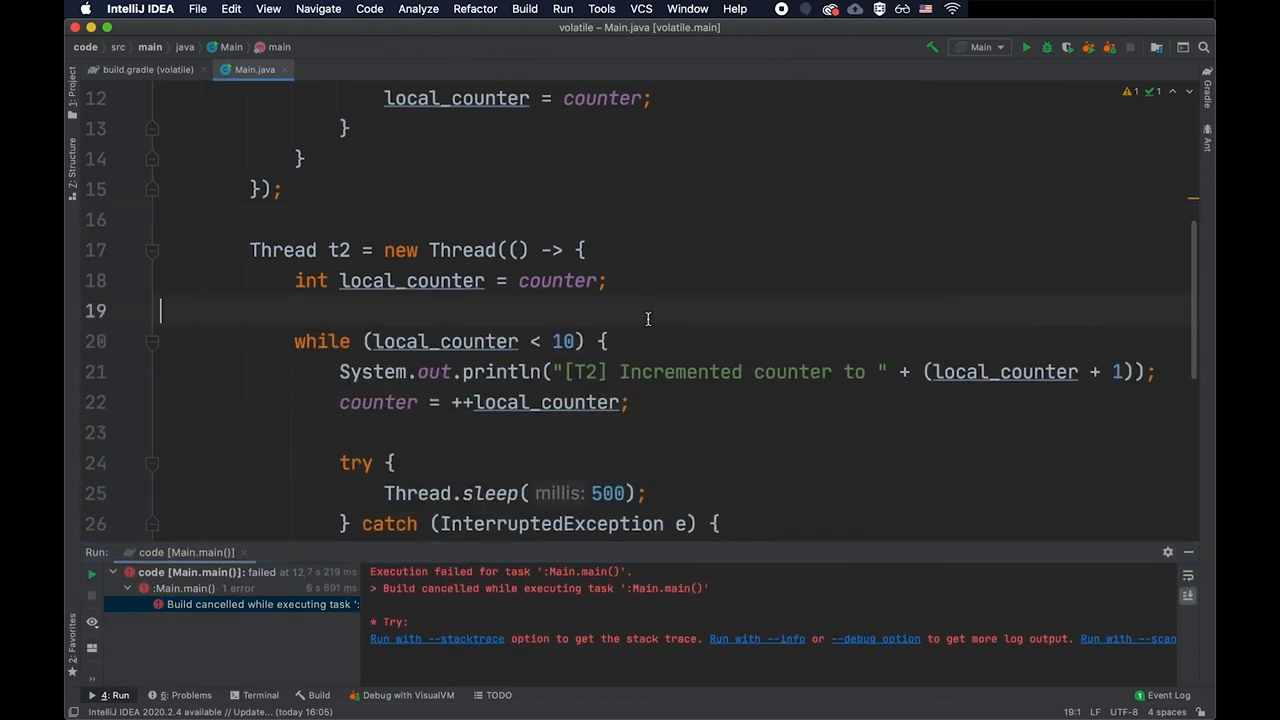
scroll(up, 3)
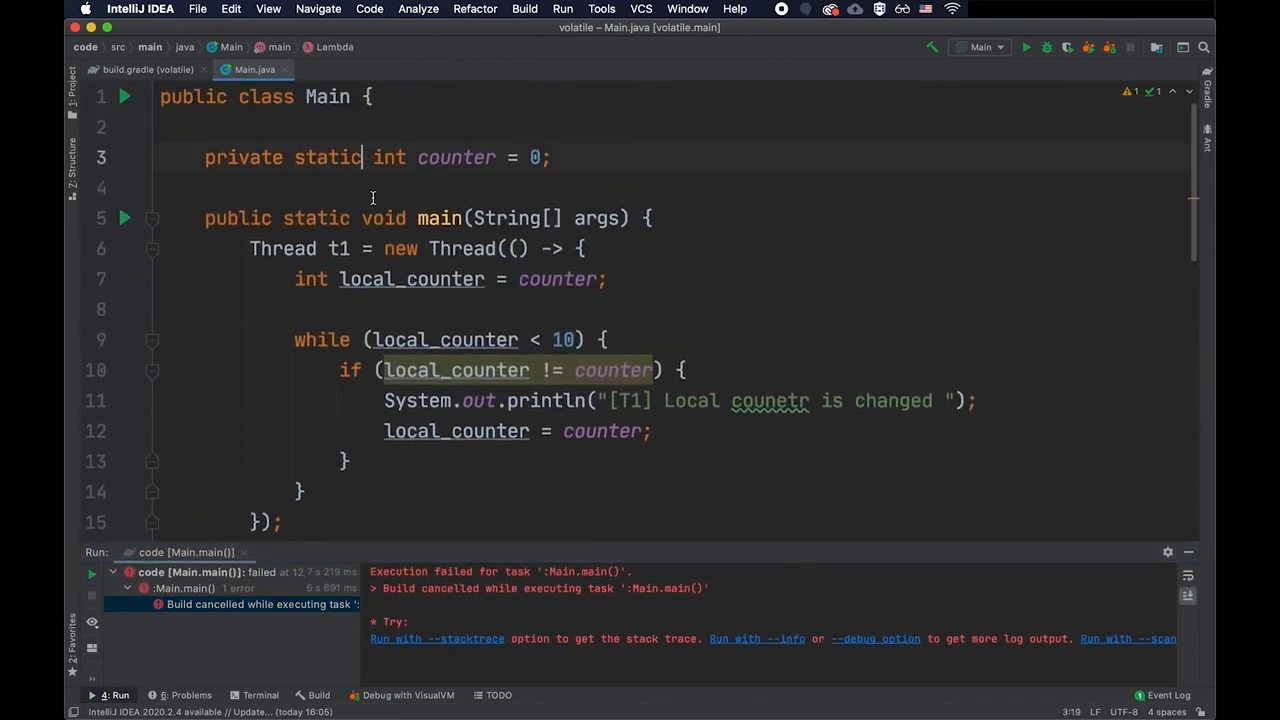
Step: Declare counter as private static volatile int
text(volatile)
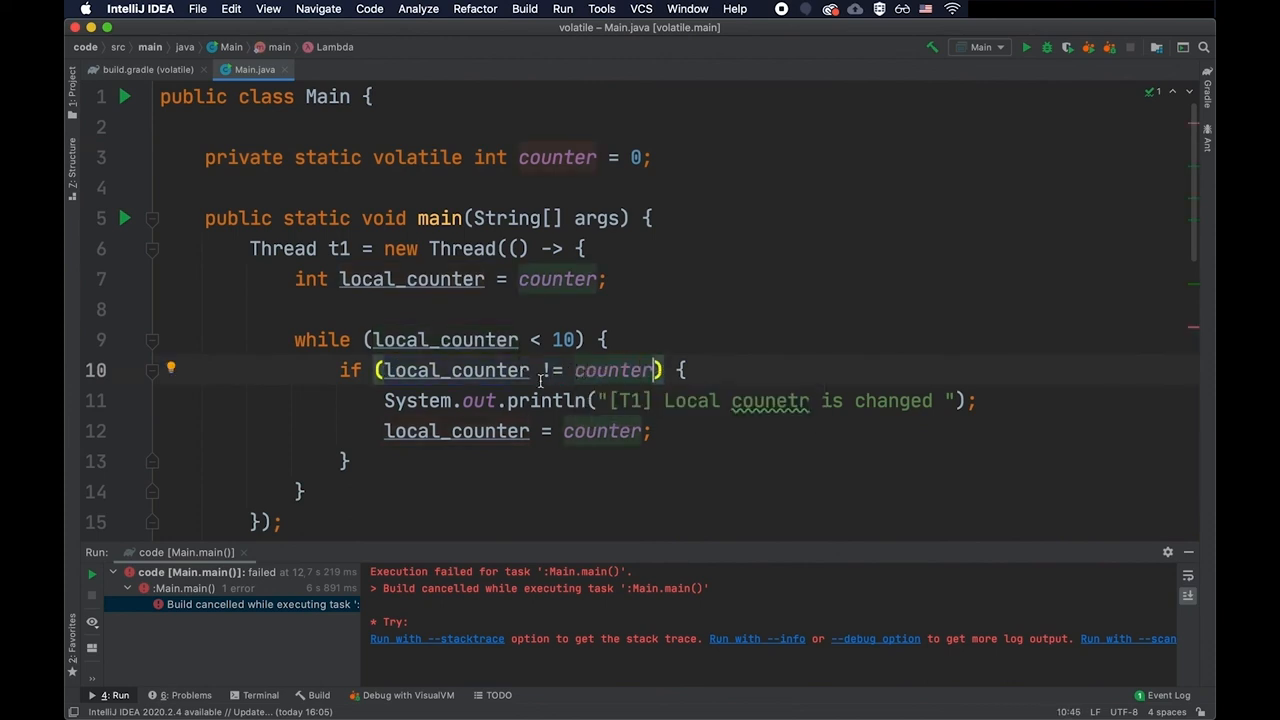
double_click(612, 370)
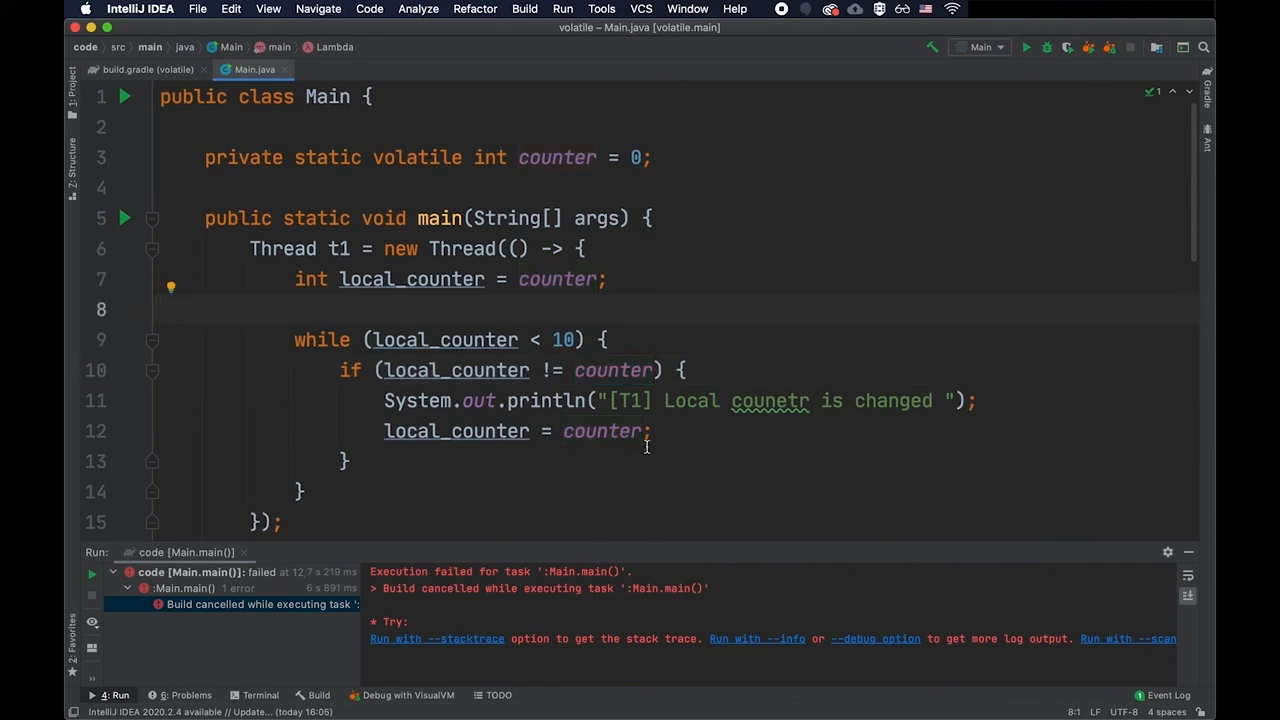
Step: Rerun Main and review output where T1 reports each T2 increment up to 10
click(1024, 48)
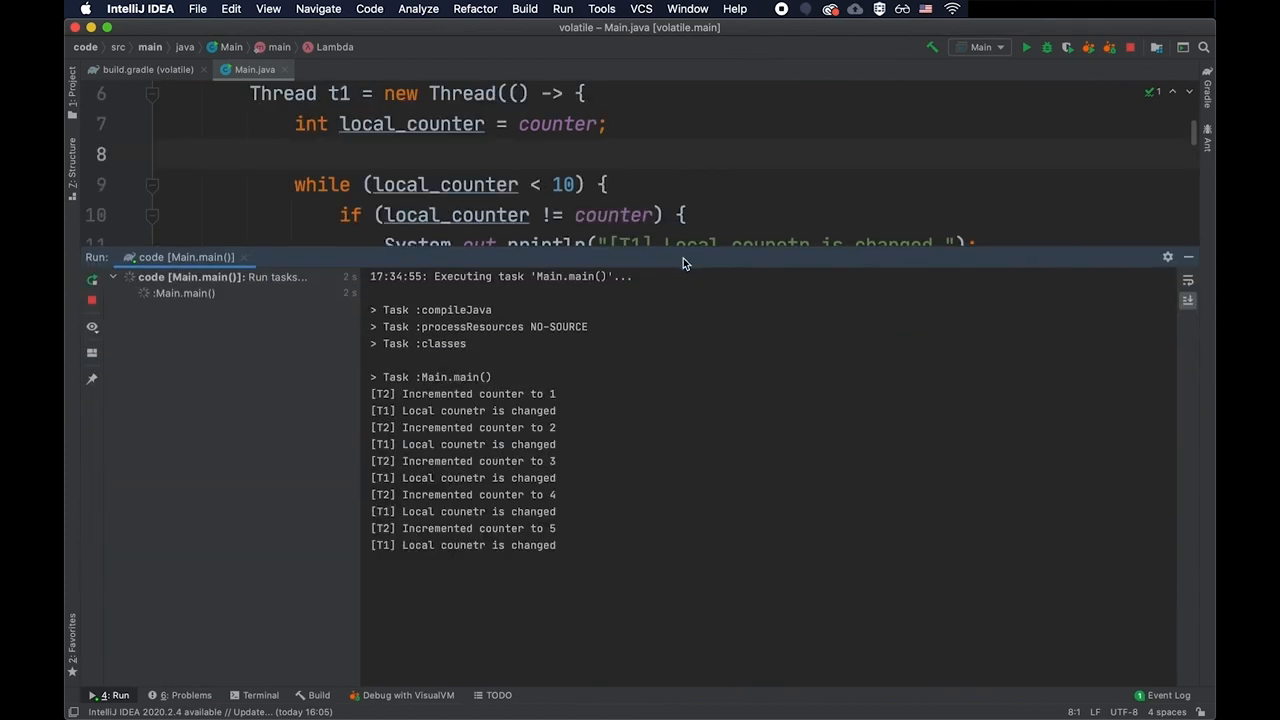
scroll(down, 3)
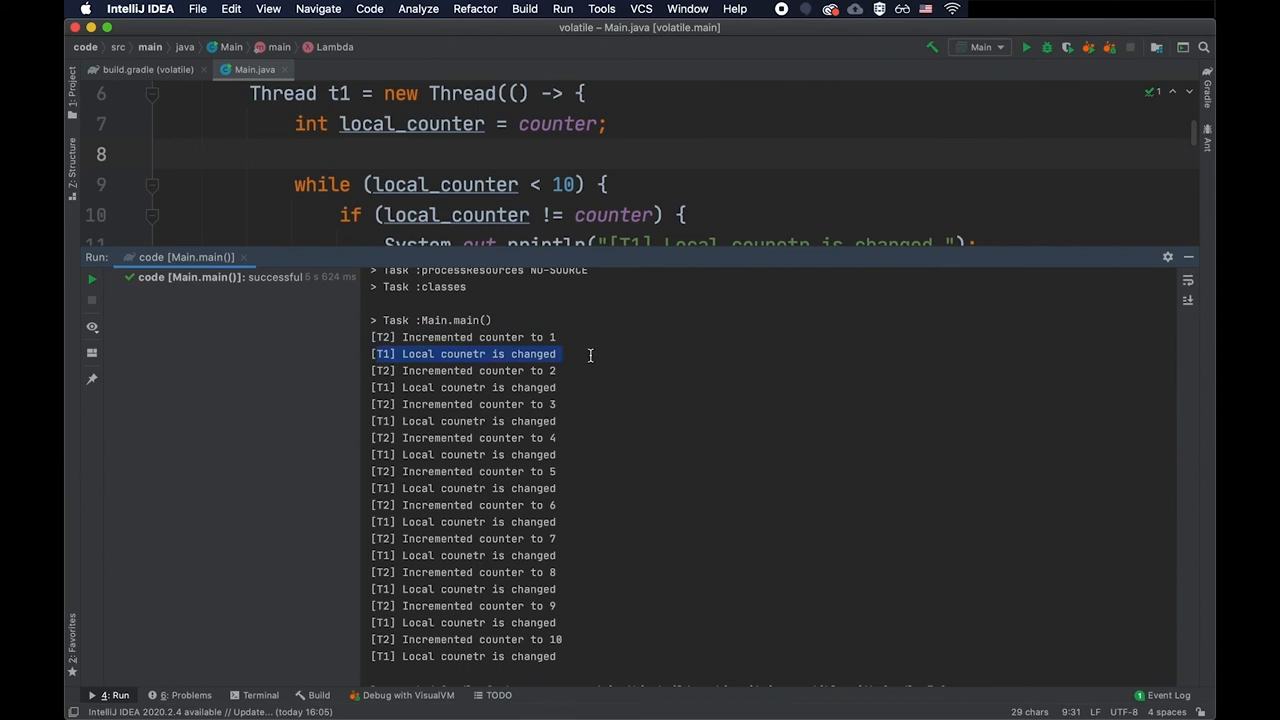
mouse_move(422, 388)
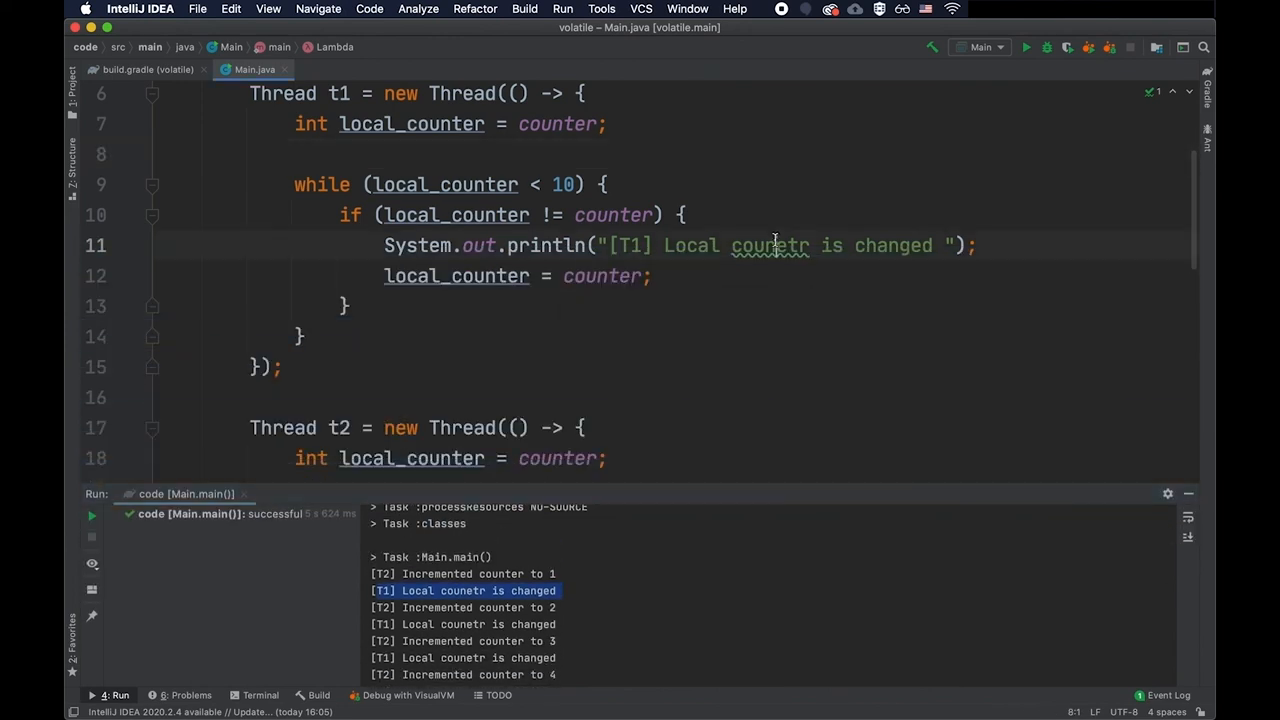
scroll(up, 3)
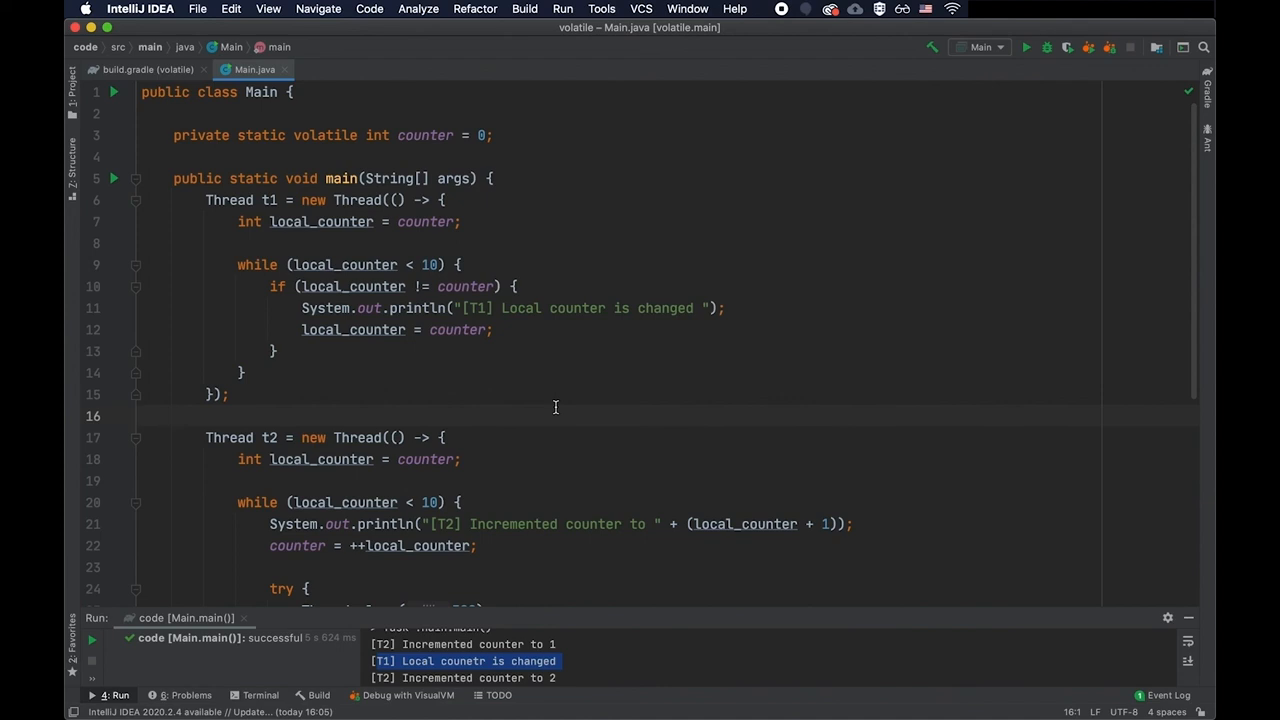
scroll(down, 3)
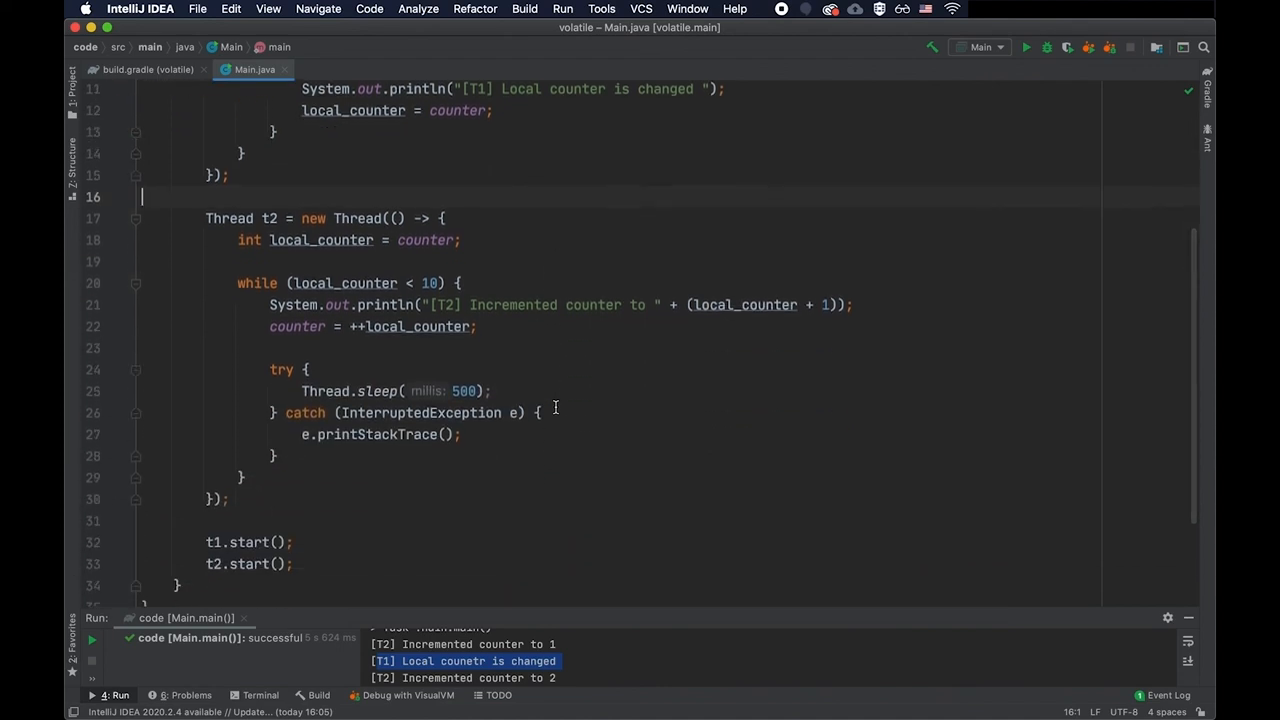
scroll(up, 3)
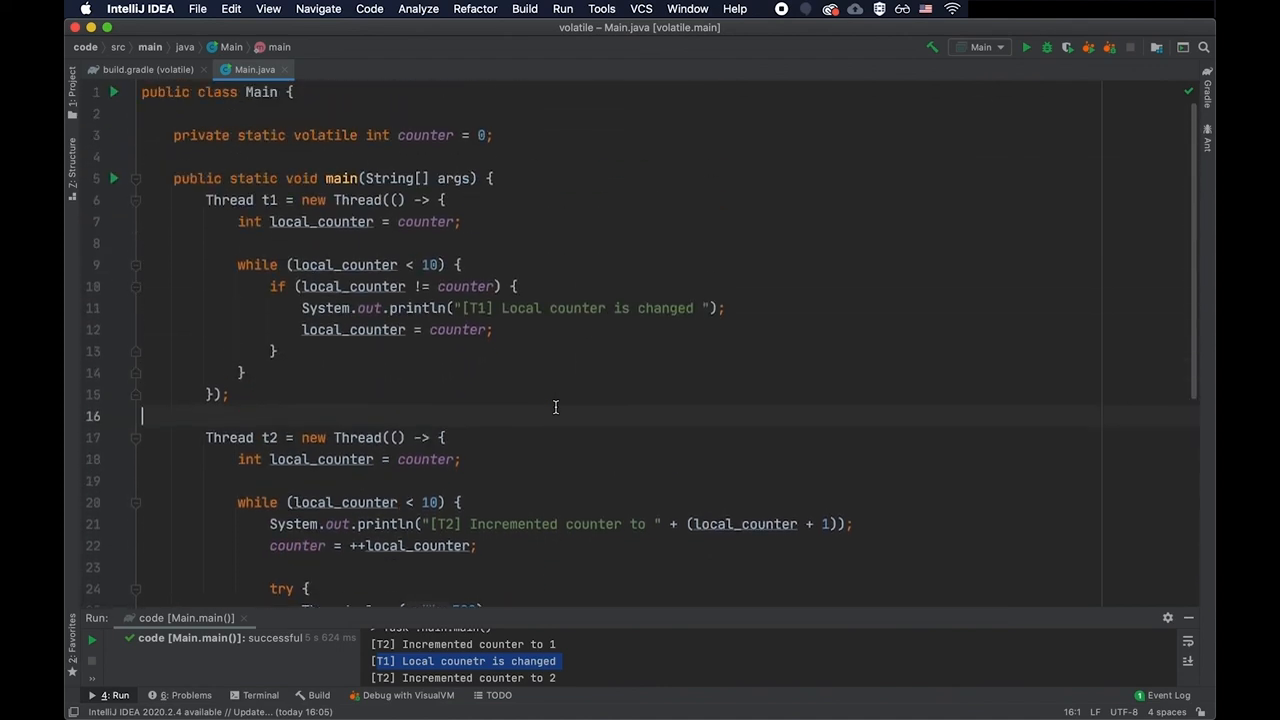